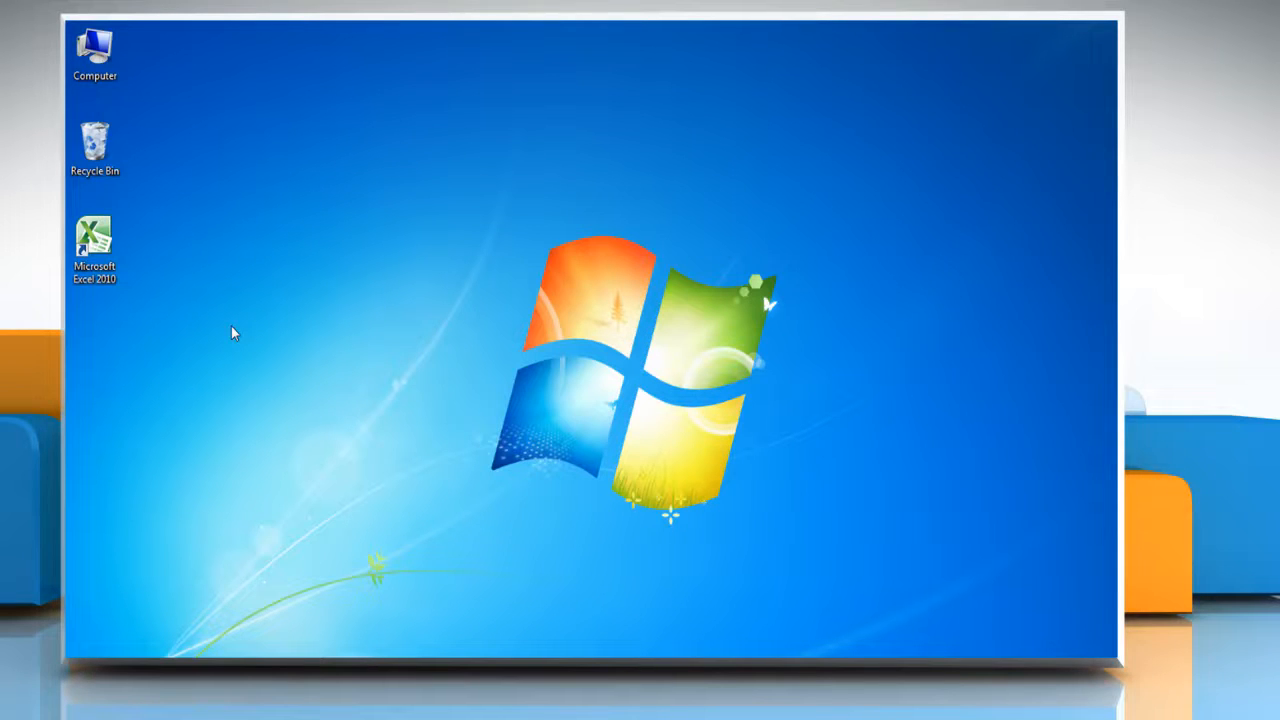
Step: Launch Excel 2010 from its desktop shortcut, opening a blank workbook
left_click(94, 244)
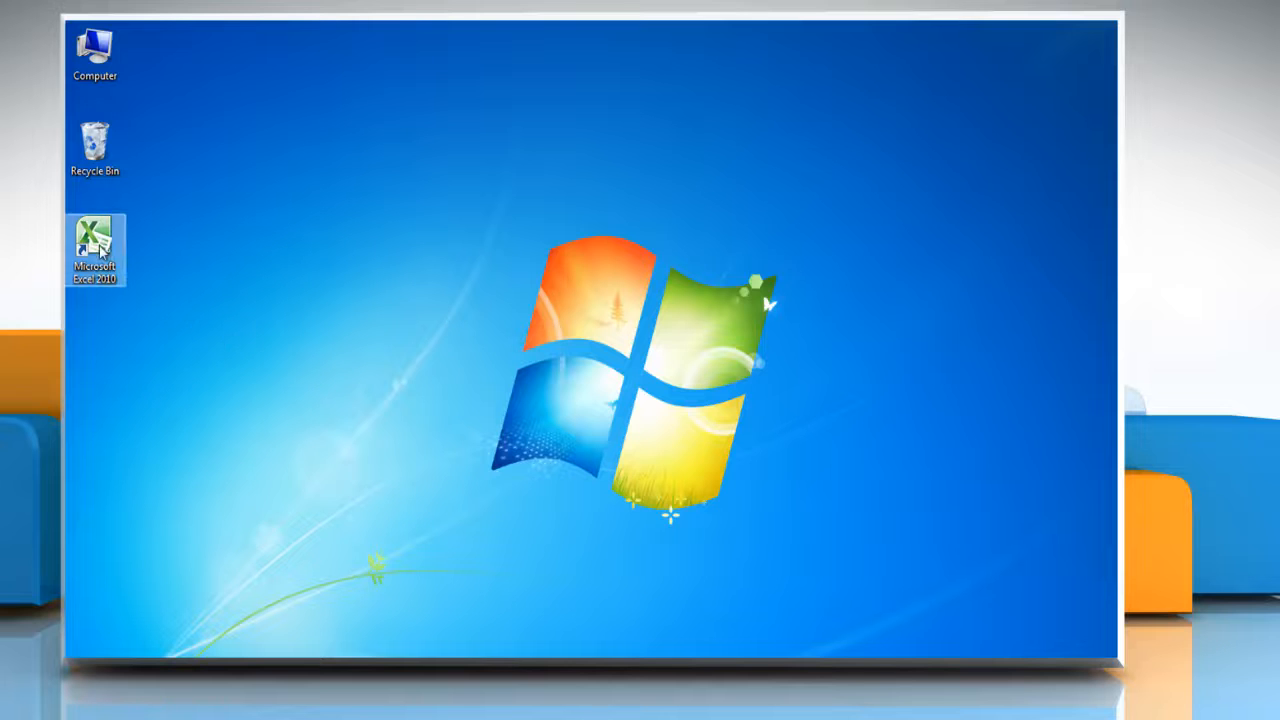
double_click(96, 248)
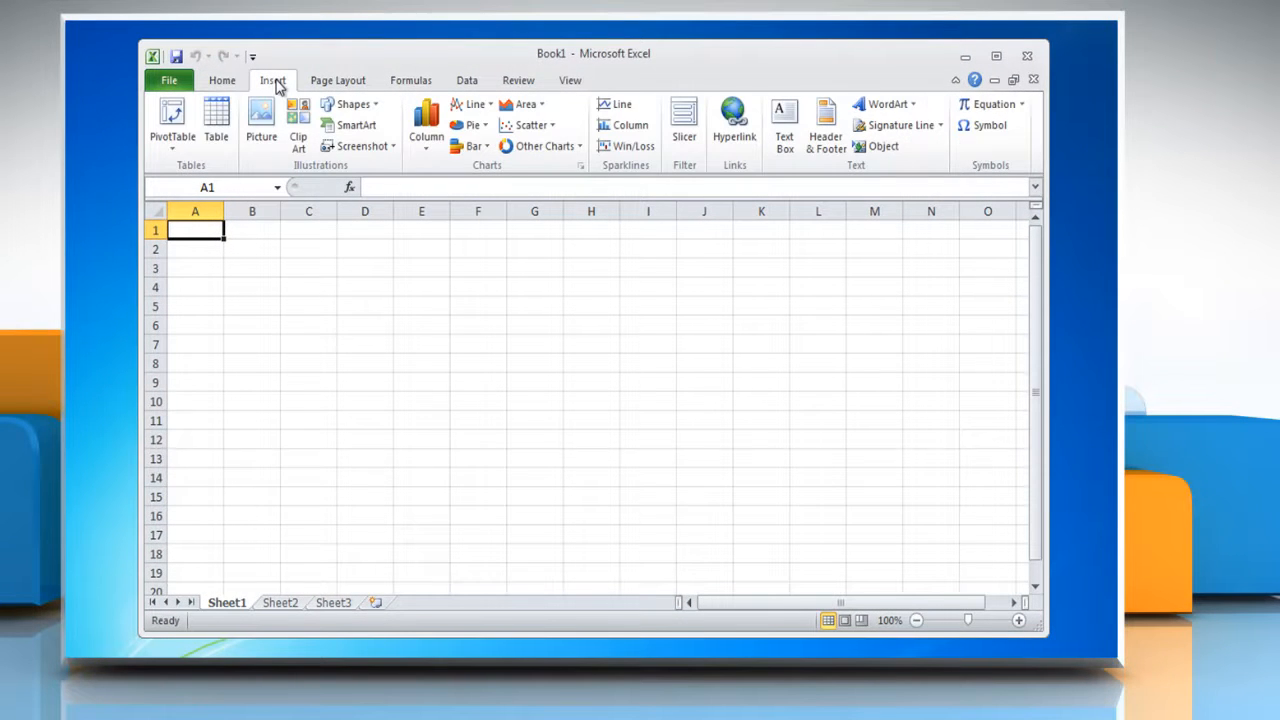
mouse_move(352, 104)
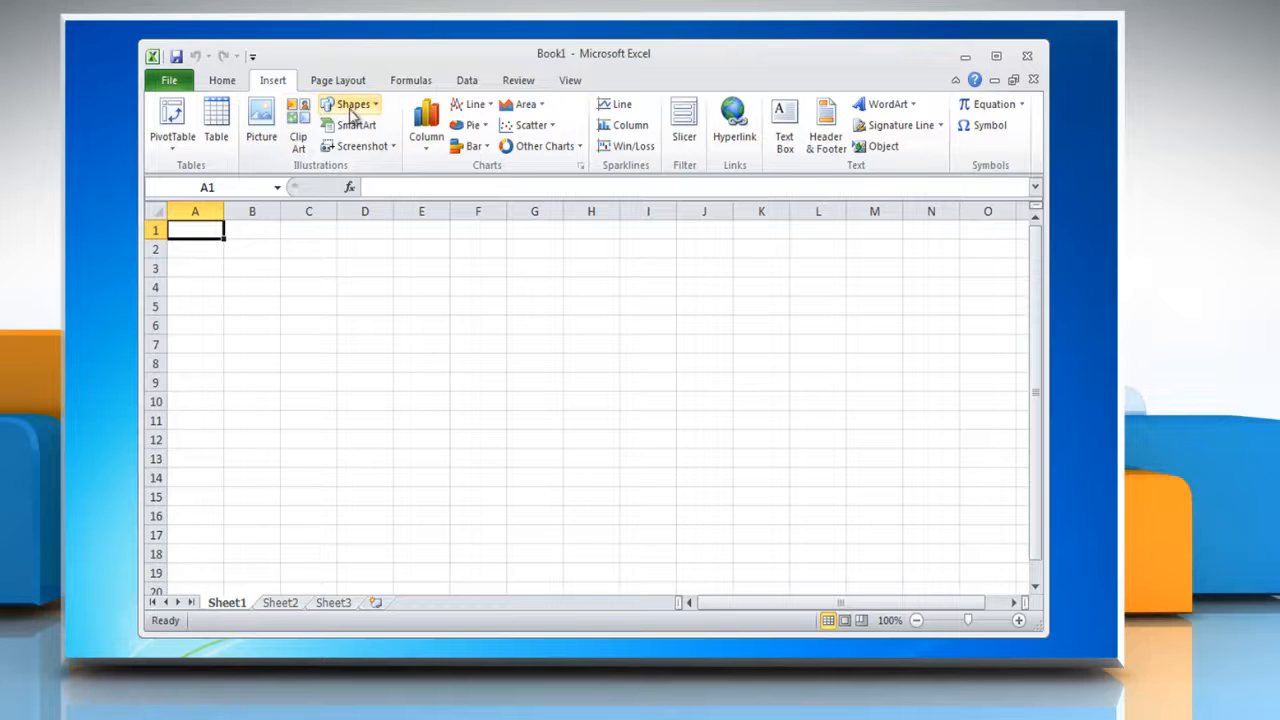
Step: Draw a rounded flowchart process box near the top of the sheet from the Shapes gallery
left_click(352, 104)
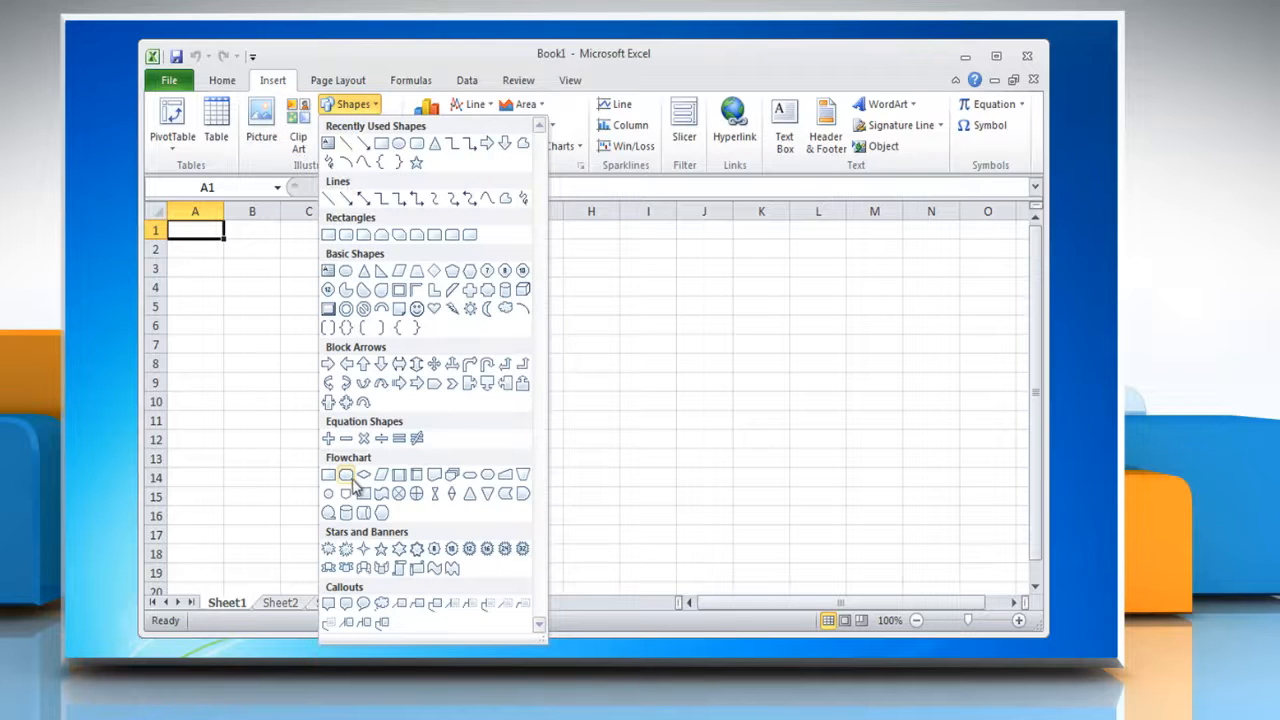
left_click(346, 476)
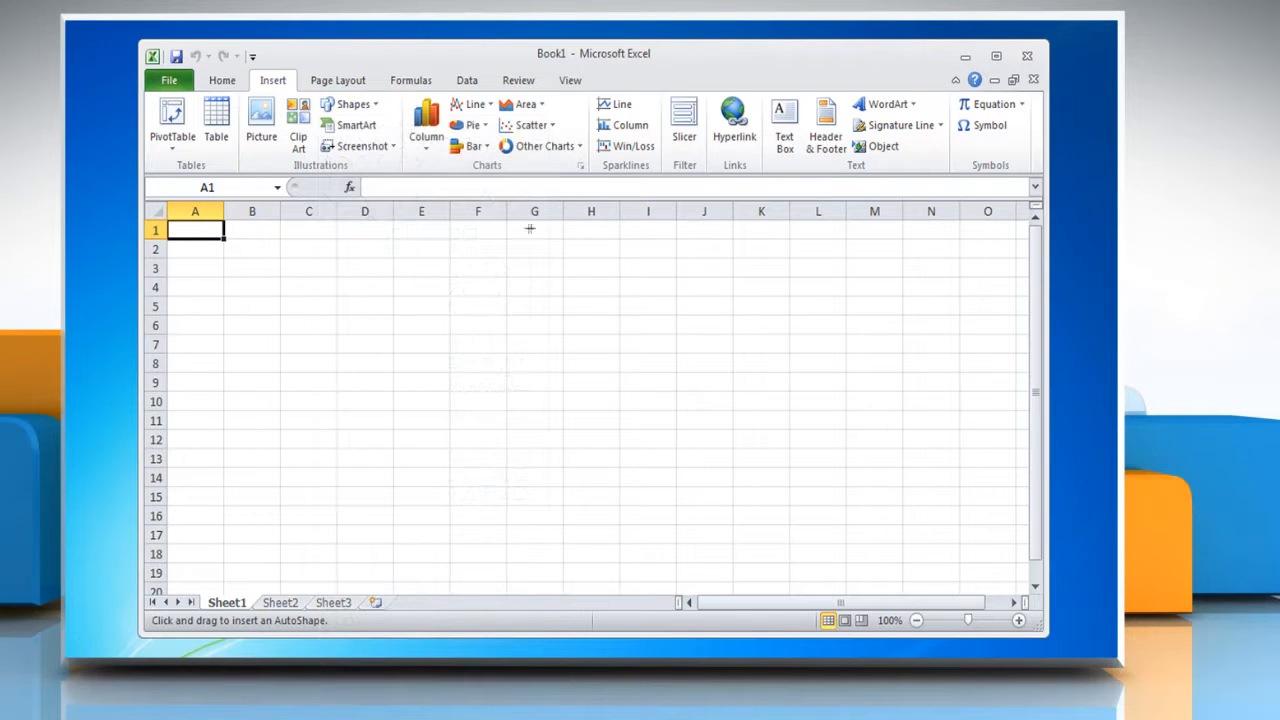
left_click_drag(528, 228, 610, 256)
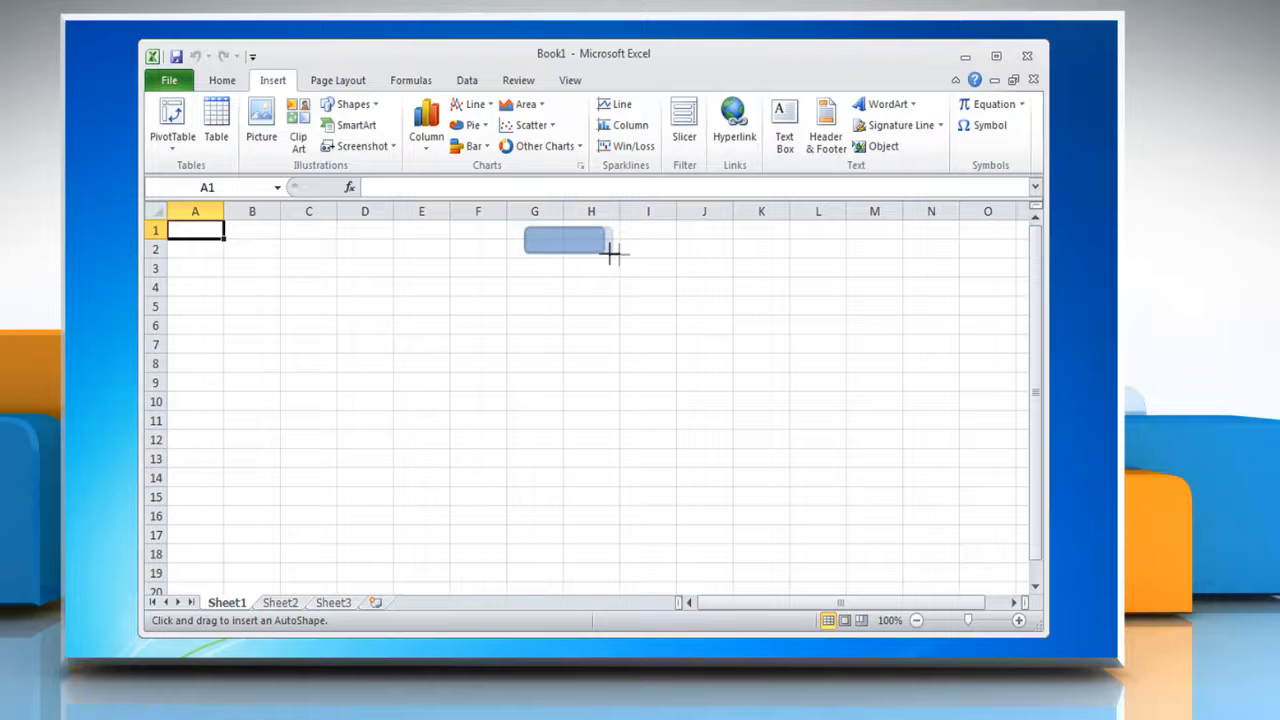
left_click_drag(524, 234, 644, 260)
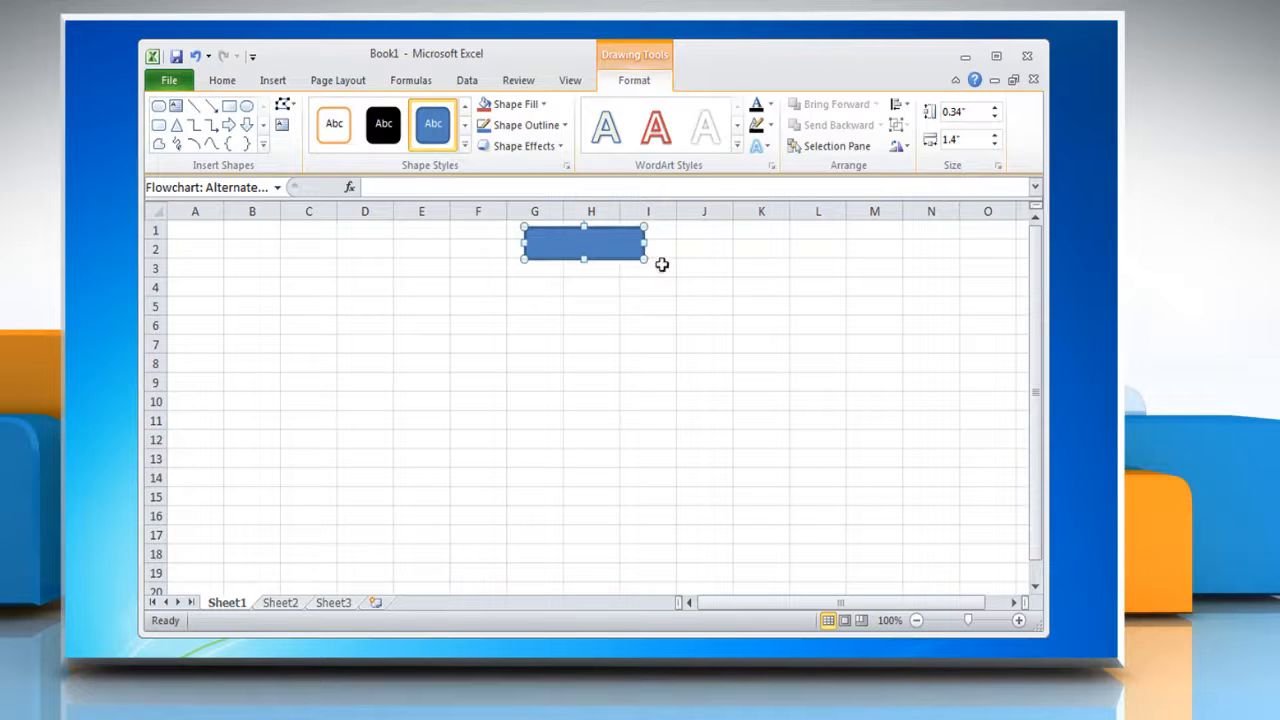
Step: Draw a flowchart data parallelogram below the top box
left_click(210, 144)
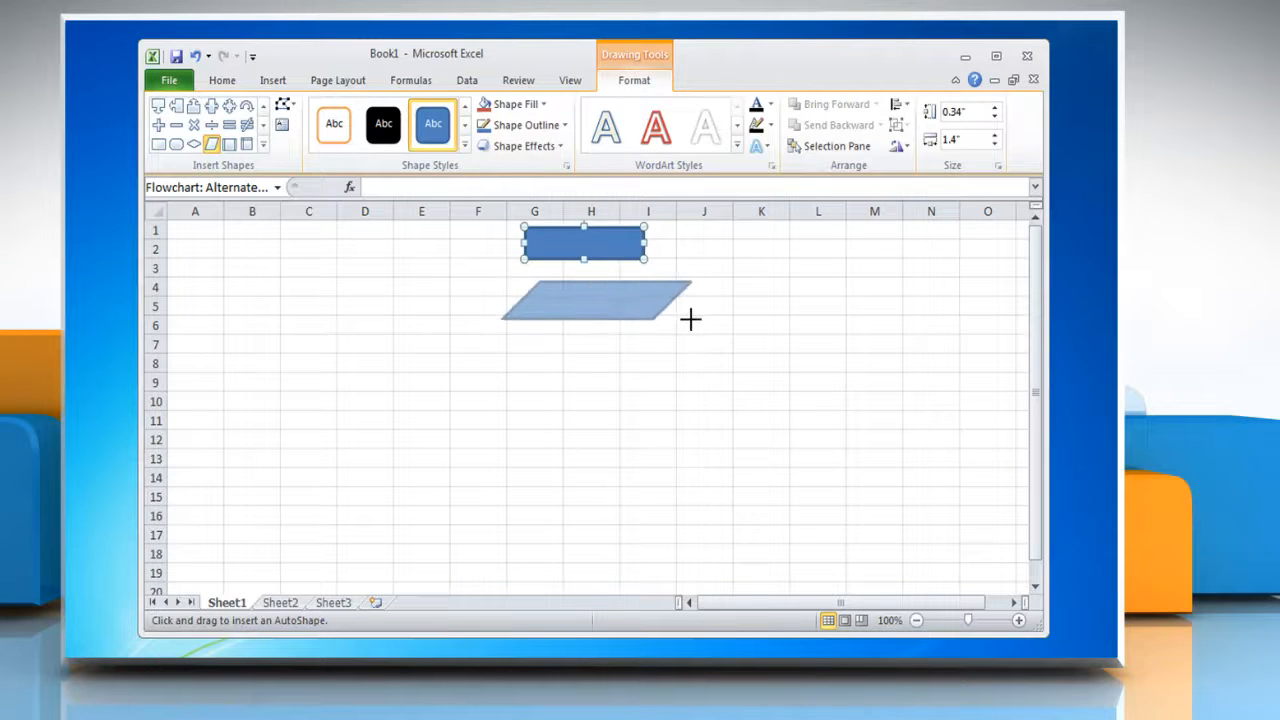
left_click_drag(500, 352, 696, 444)
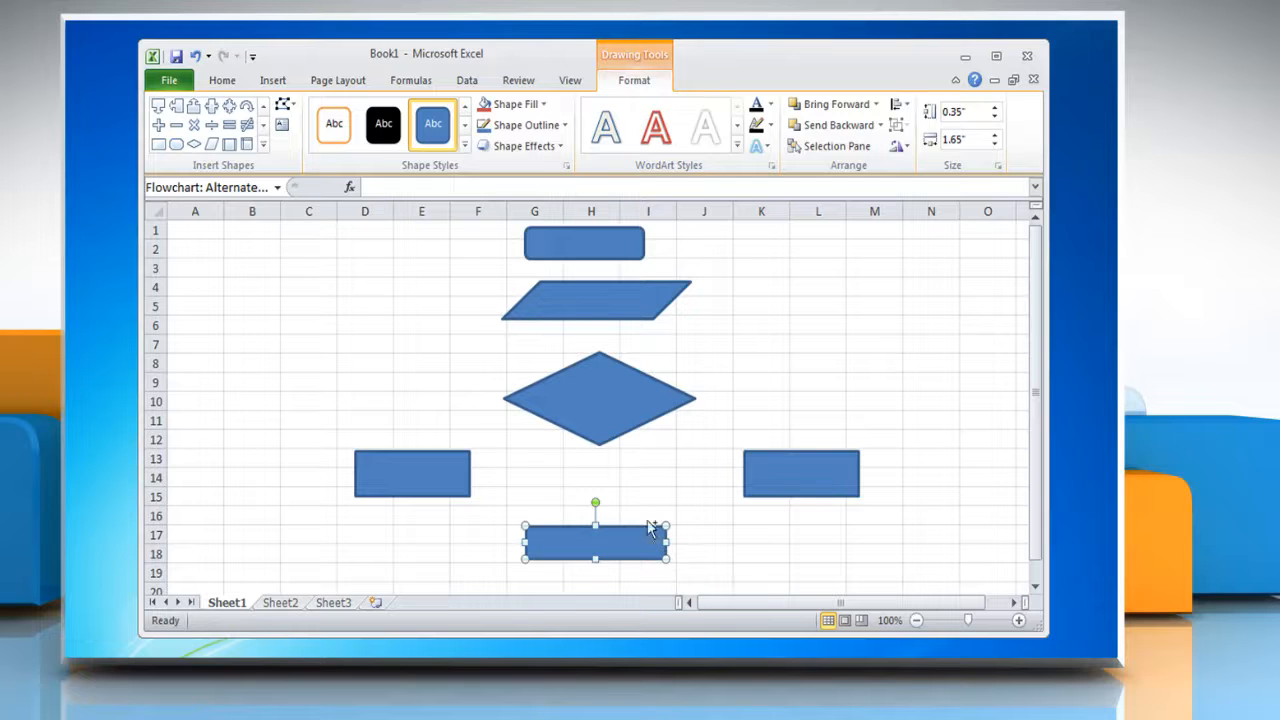
Step: Select the central shapes and apply Align Center so they share one vertical line
left_click(596, 398)
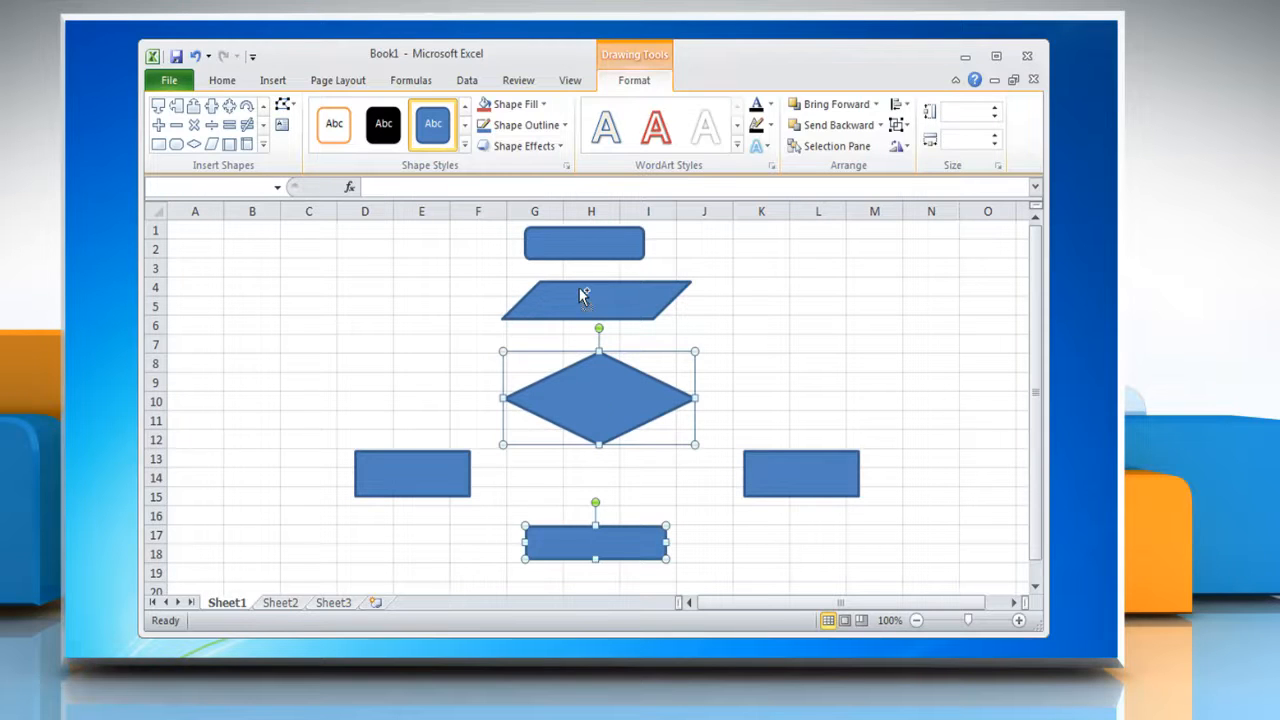
left_click(584, 244)
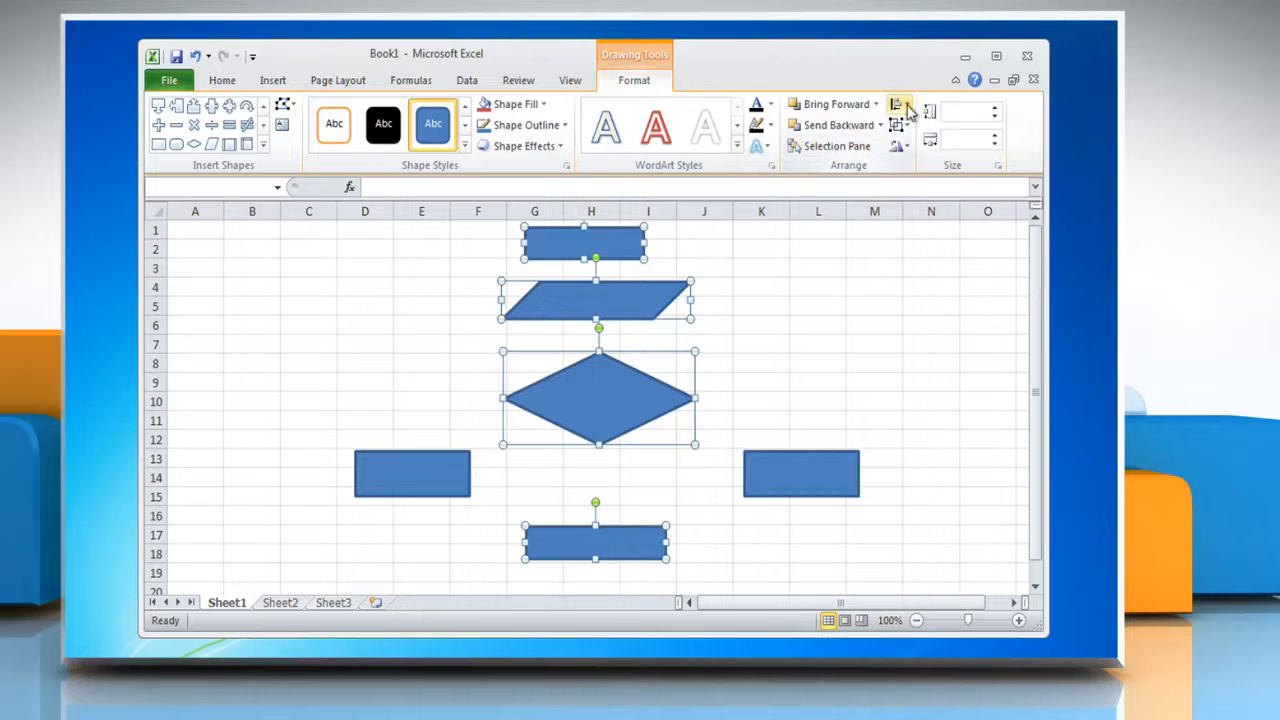
left_click(898, 104)
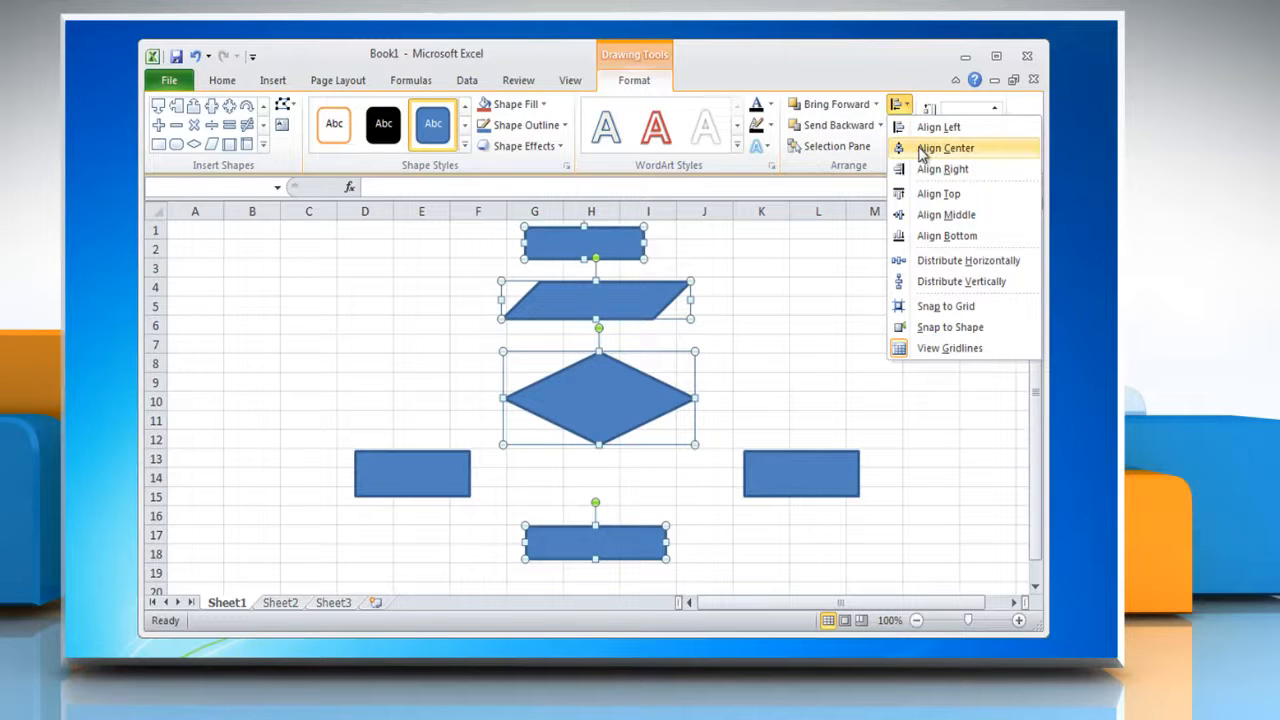
left_click(944, 148)
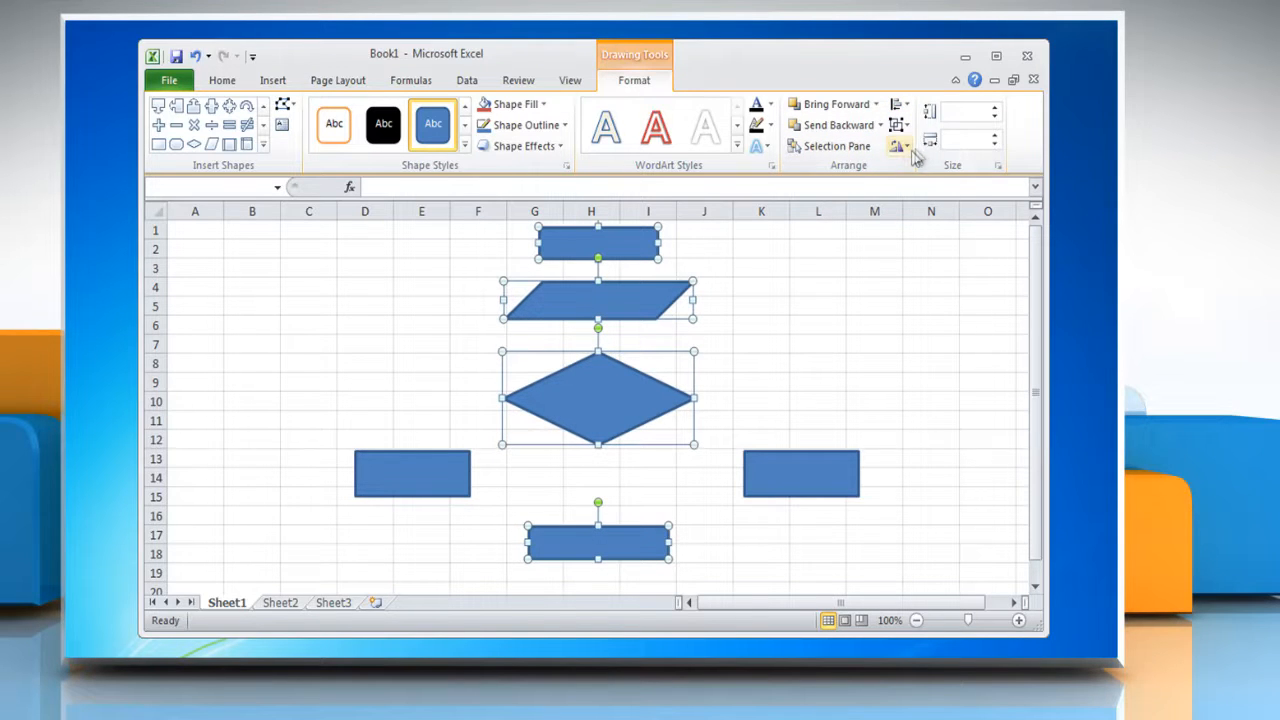
mouse_move(400, 190)
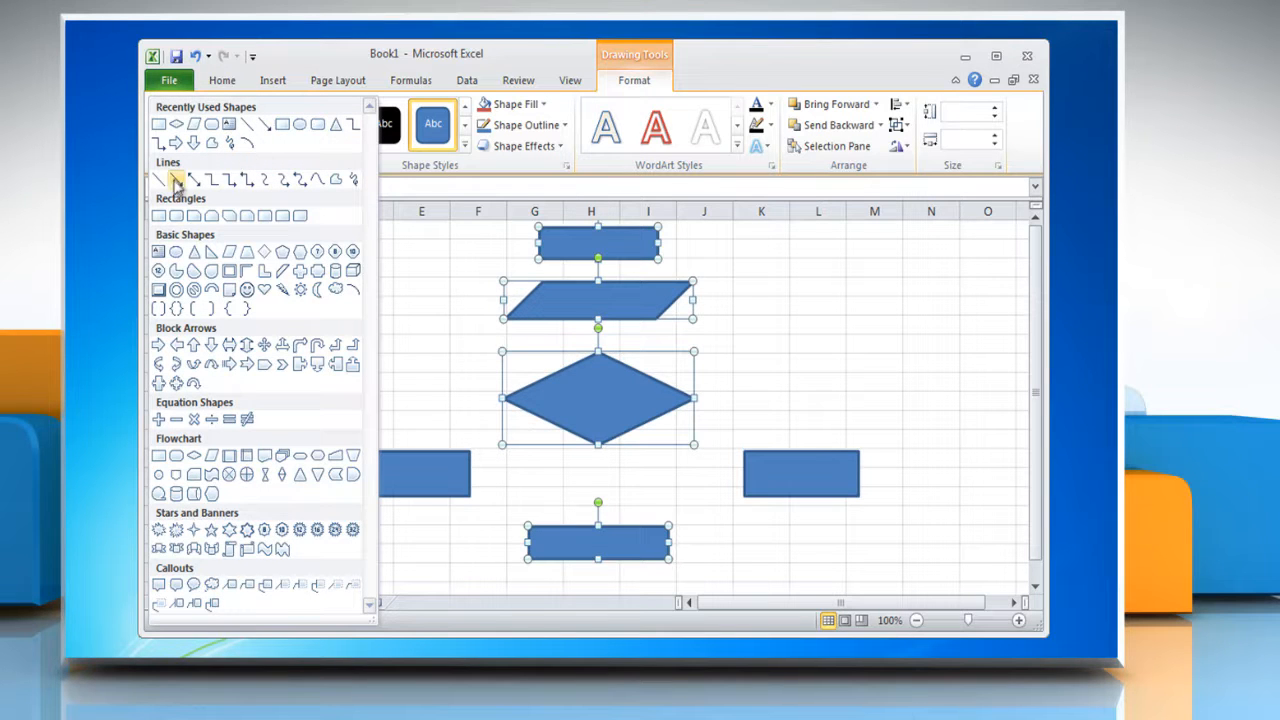
Step: Connect the diamond to the right-hand box with an arrow connector, ready for the elbow links
left_click(174, 180)
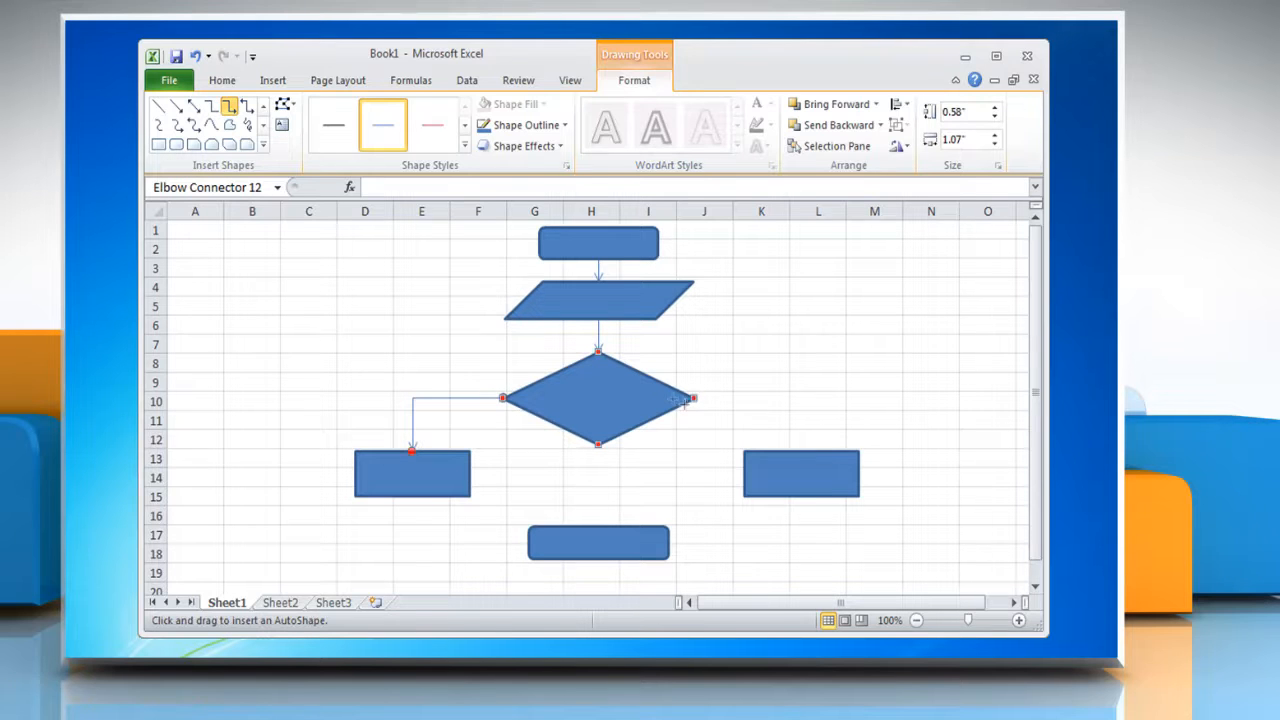
left_click_drag(692, 398, 800, 448)
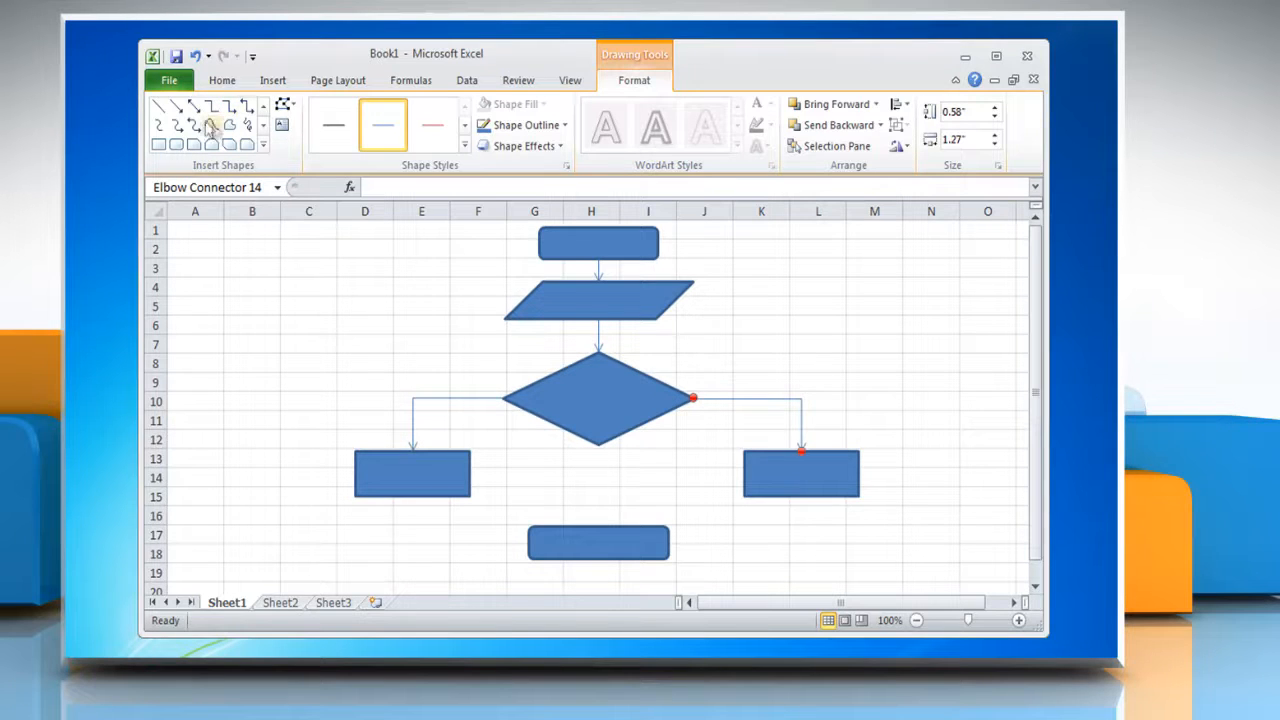
left_click(160, 106)
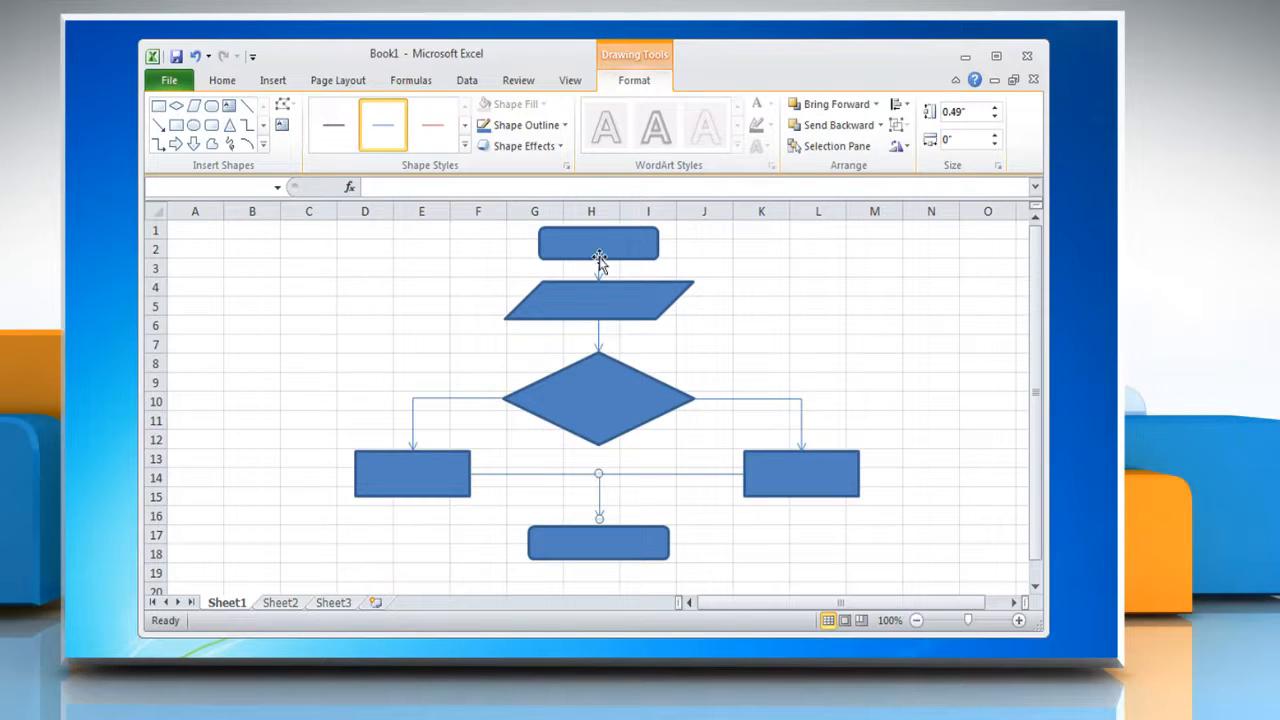
Step: Enter edit-text mode on the top box and the parallelogram to label them
right_click(598, 244)
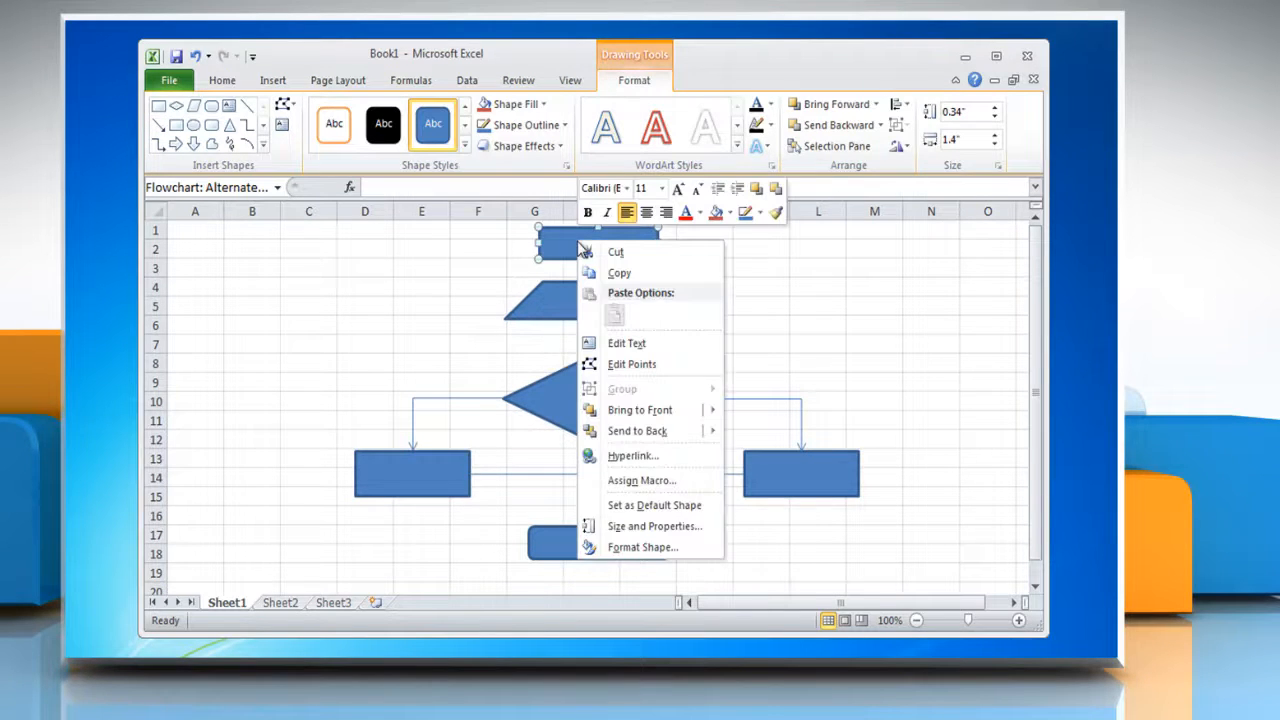
mouse_move(648, 344)
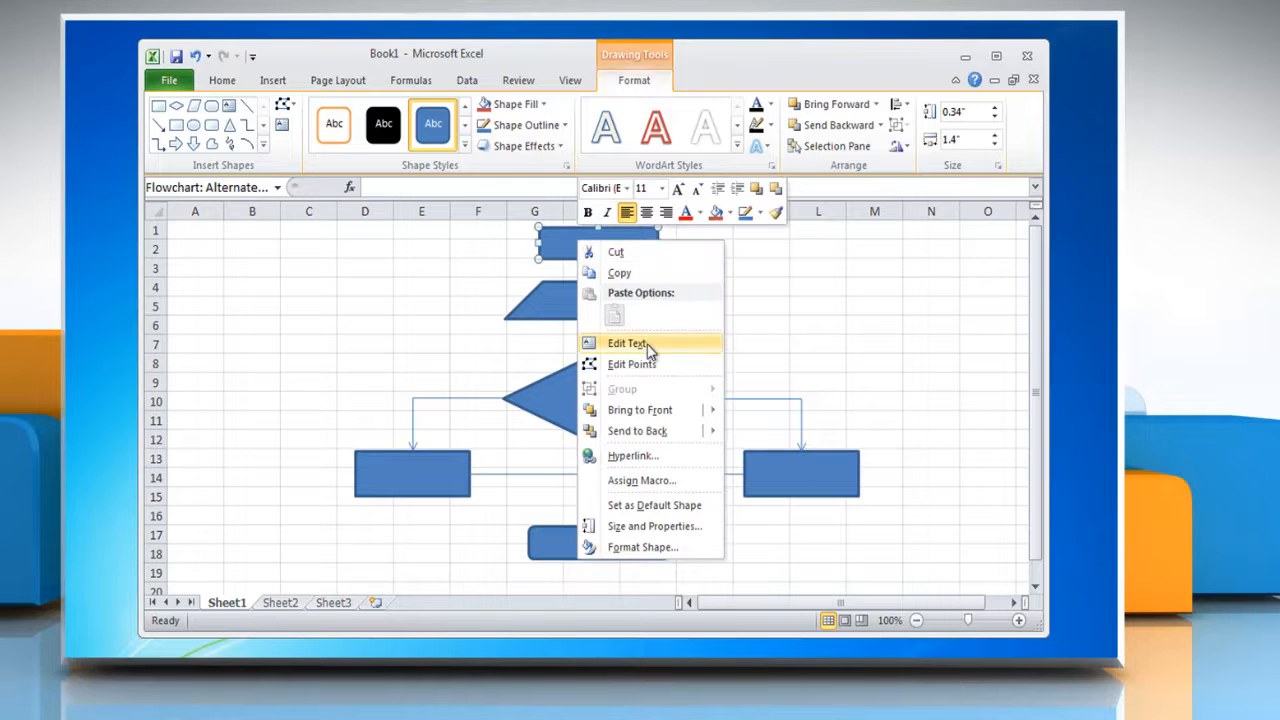
left_click(626, 344)
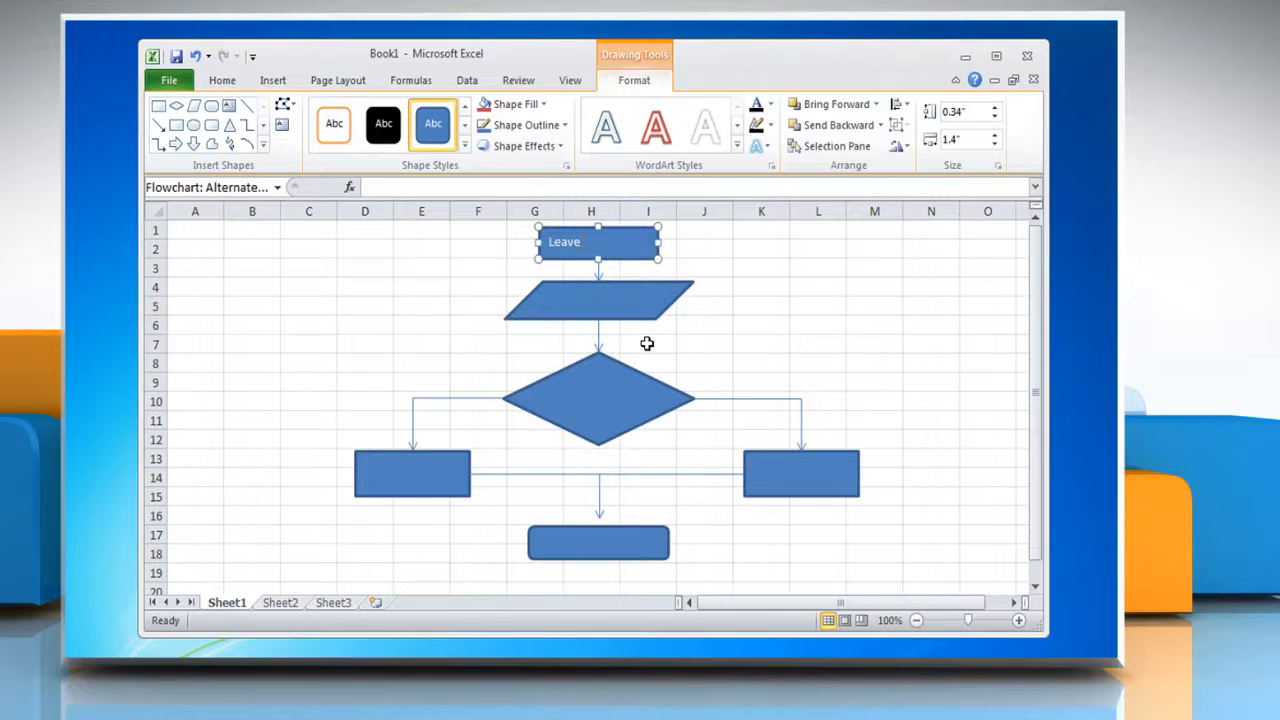
right_click(596, 300)
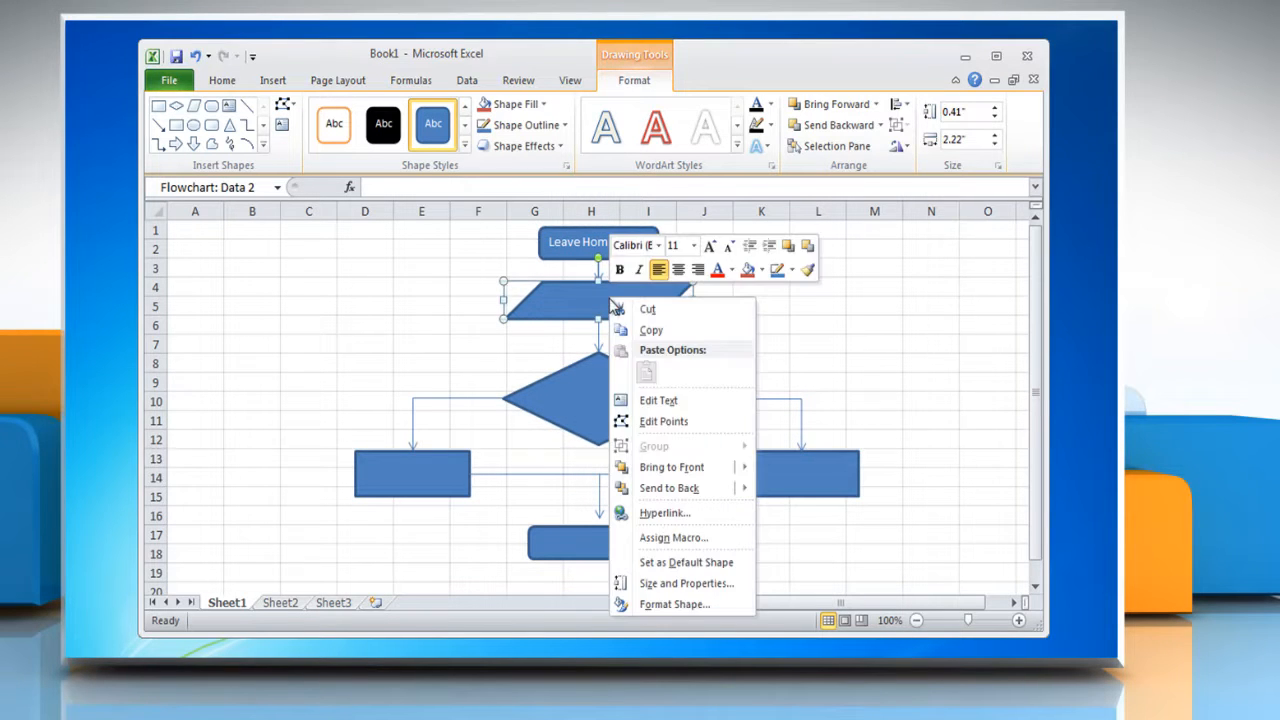
left_click(658, 400)
type("Take S")
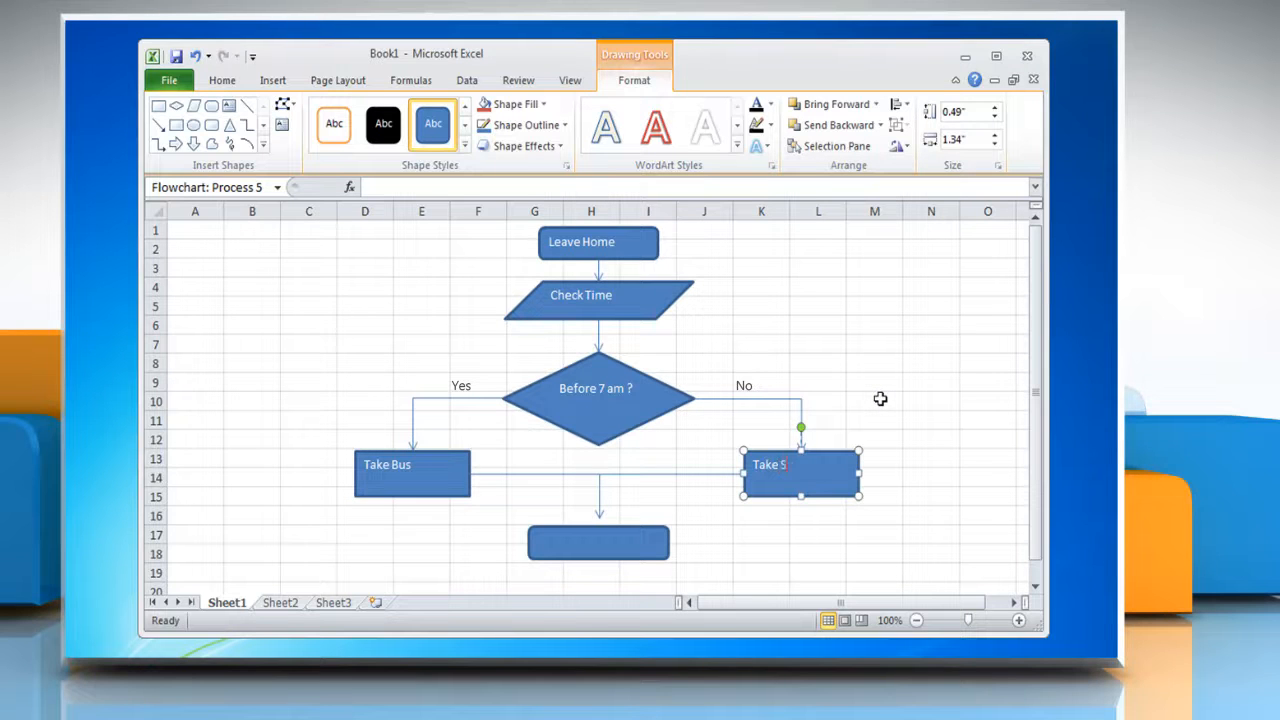
Step: Label the bottom box 'Reach Office'
left_click(598, 544)
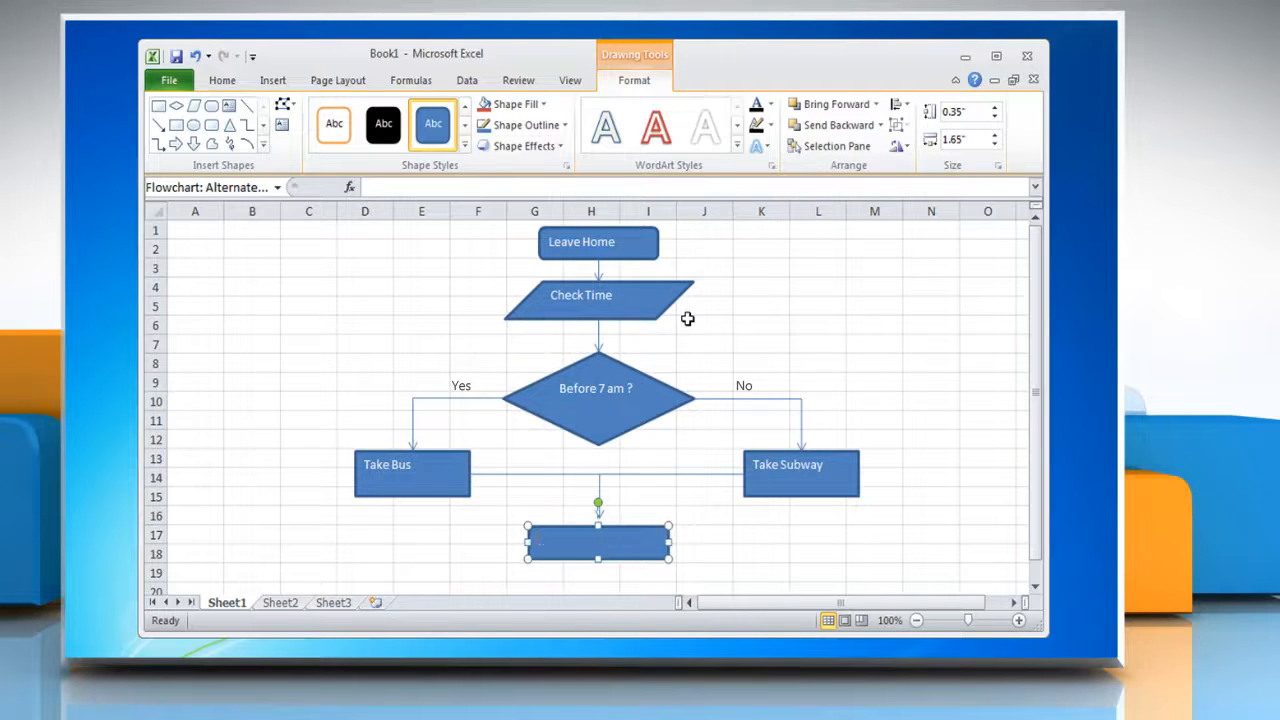
type("Reach Office")
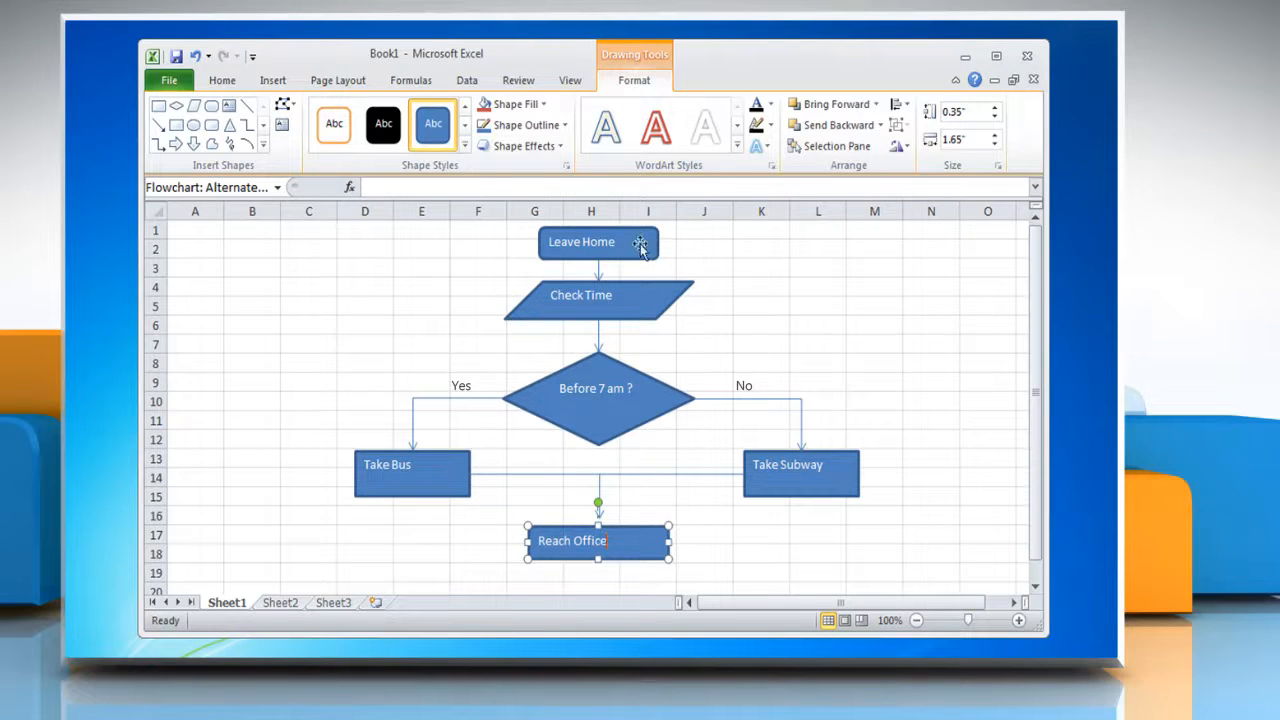
left_click(580, 240)
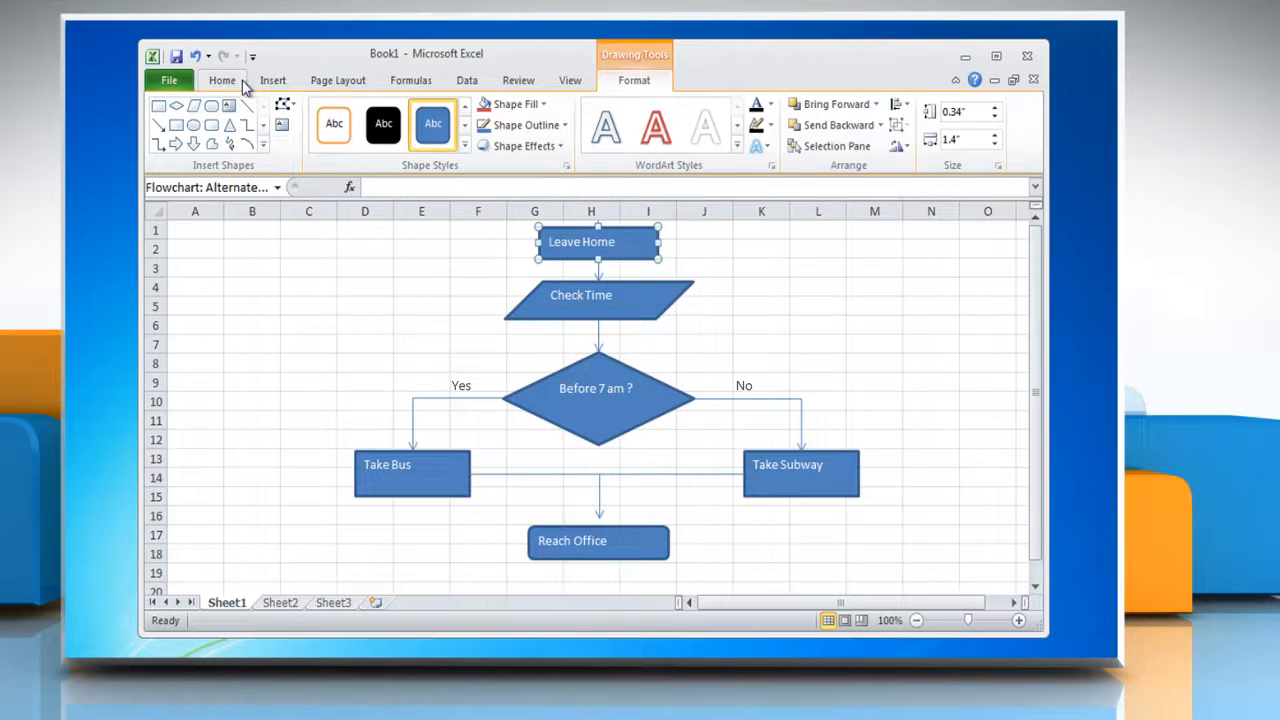
Step: Set the Leave Home, Check Time and Before 7 am labels to font size 12 on the Home tab
left_click(222, 80)
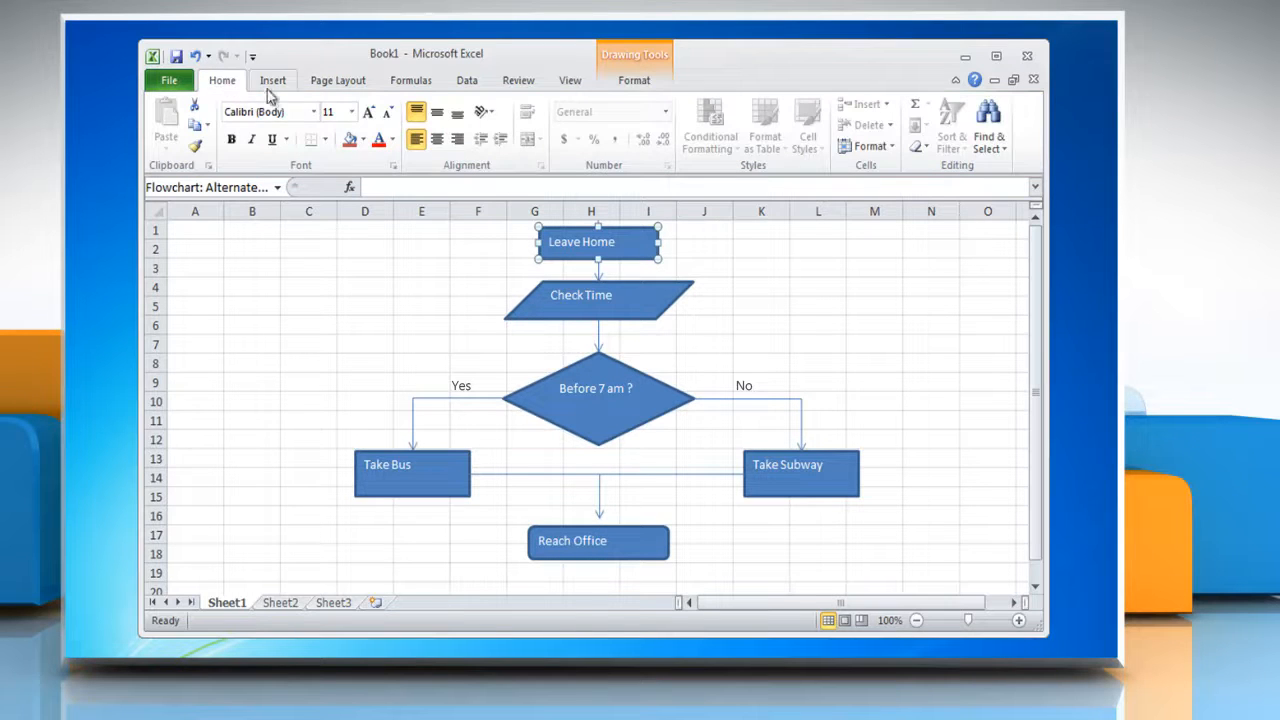
left_click(352, 112)
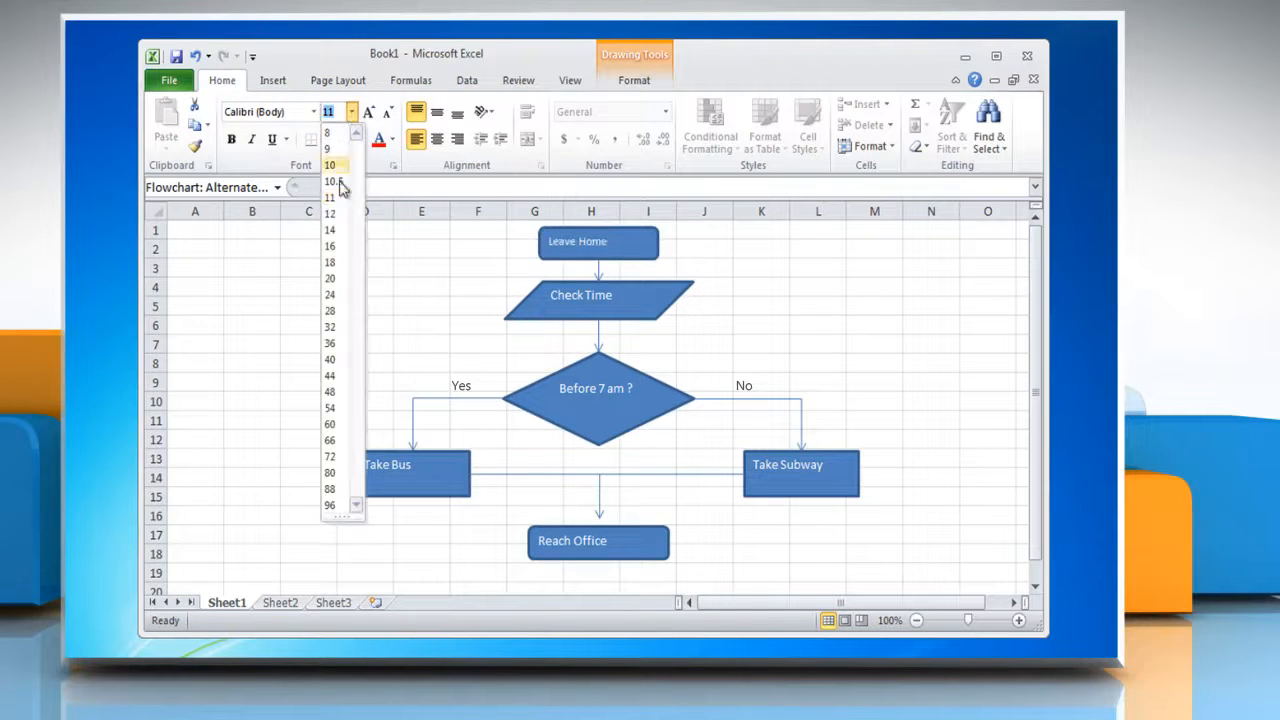
left_click(330, 198)
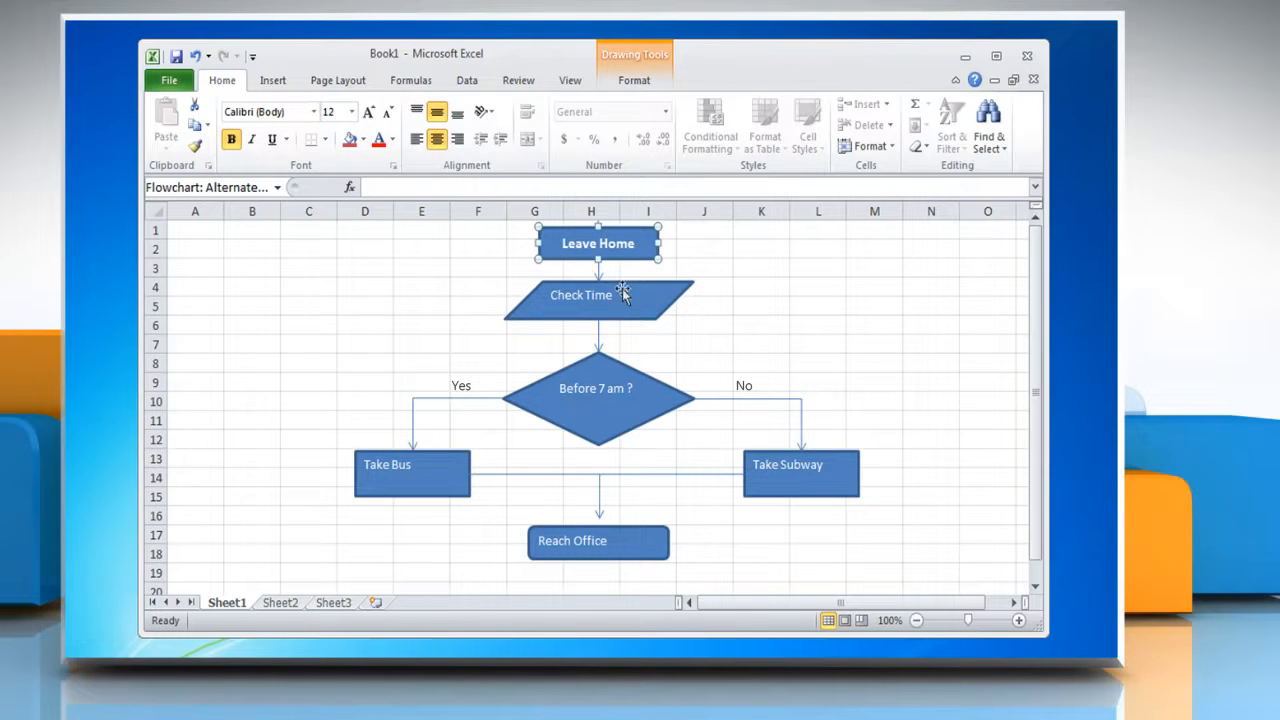
left_click(352, 112)
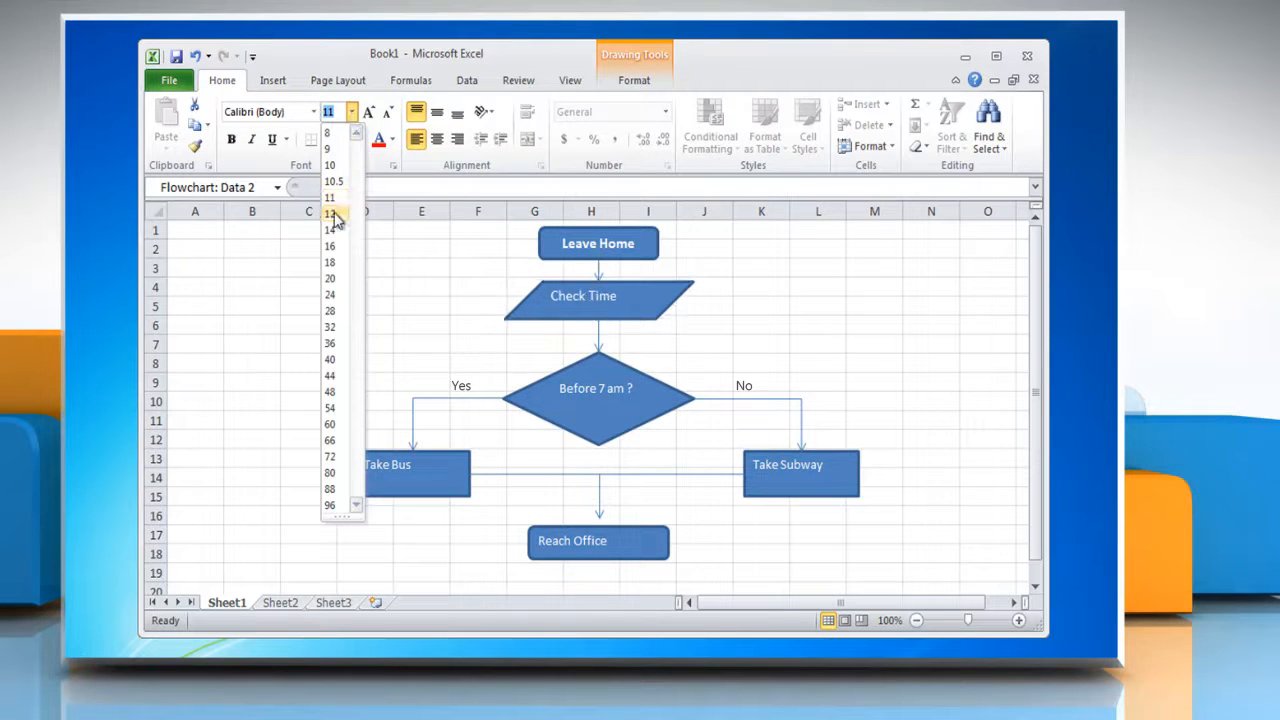
left_click(328, 212)
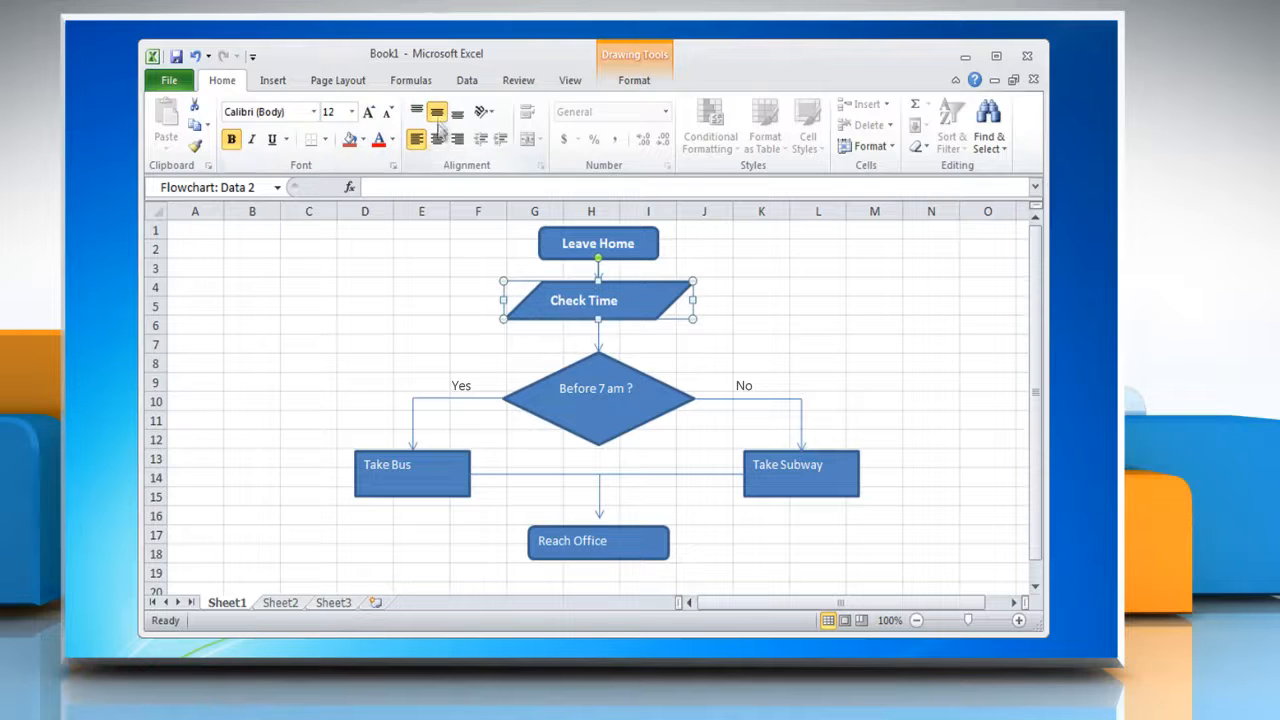
left_click(352, 112)
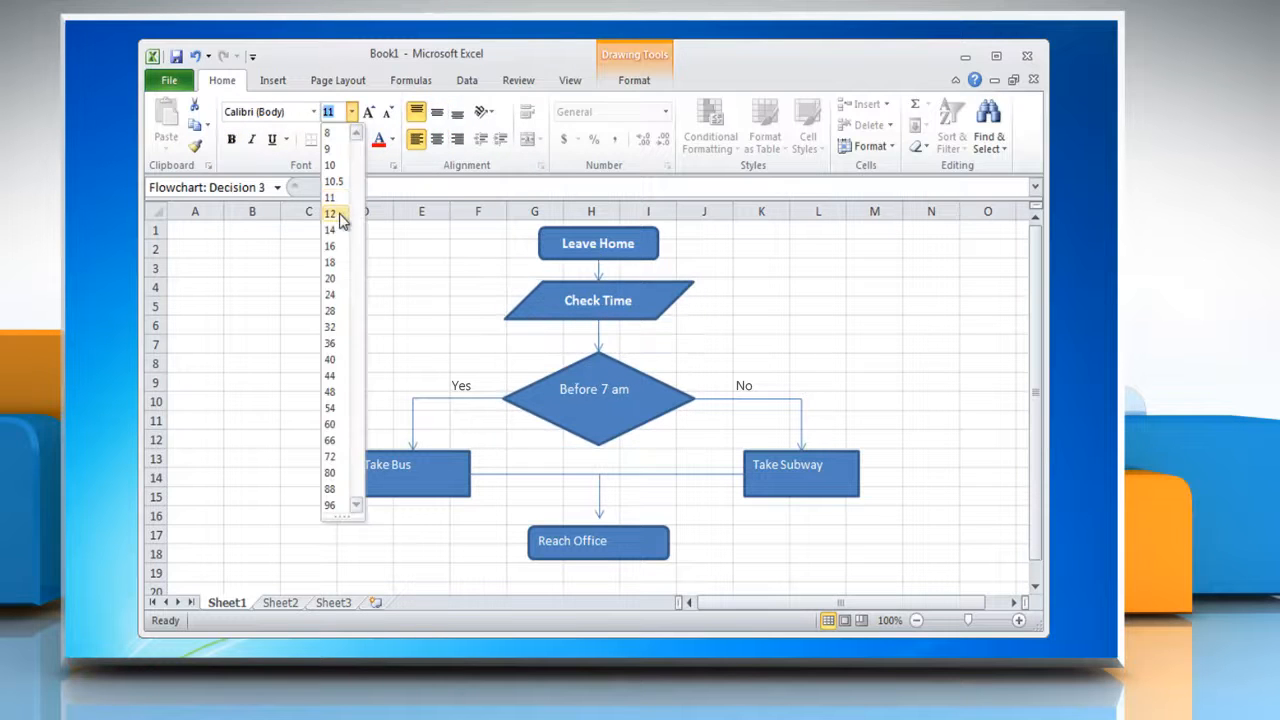
left_click(330, 212)
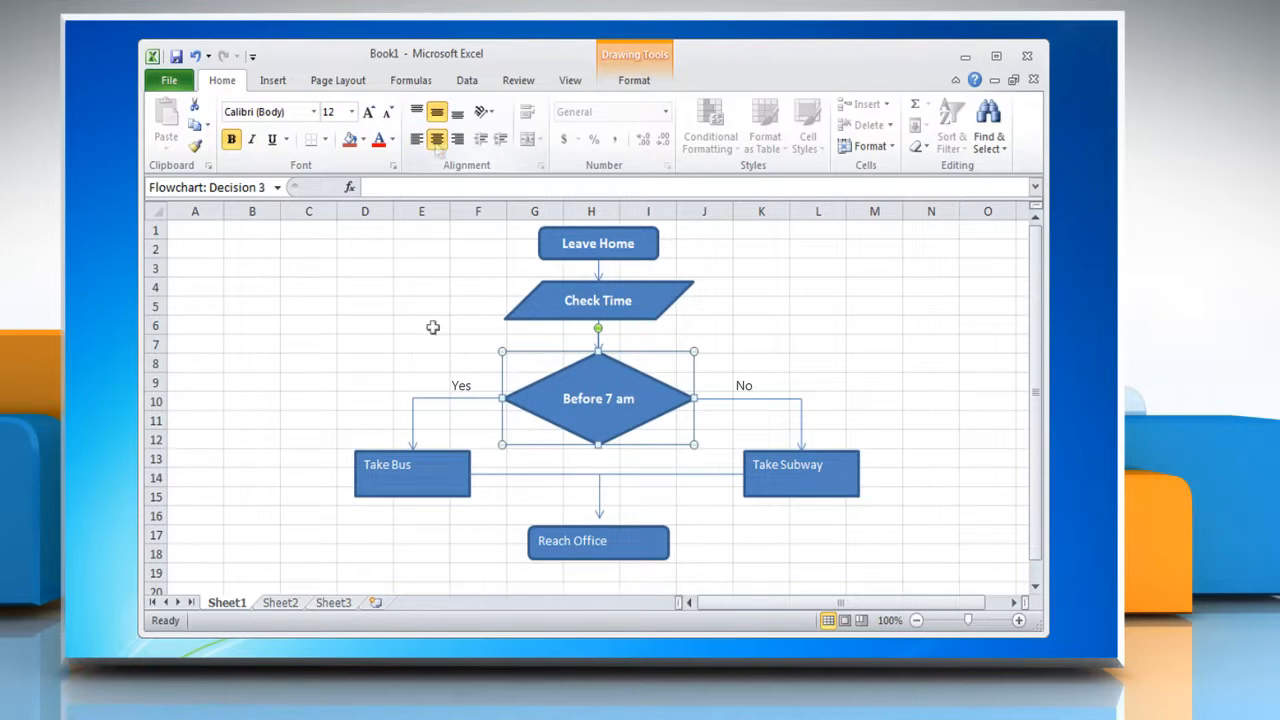
Step: Apply the same size-12 formatting to the Take Bus, Take Subway and Reach Office labels
left_click(352, 112)
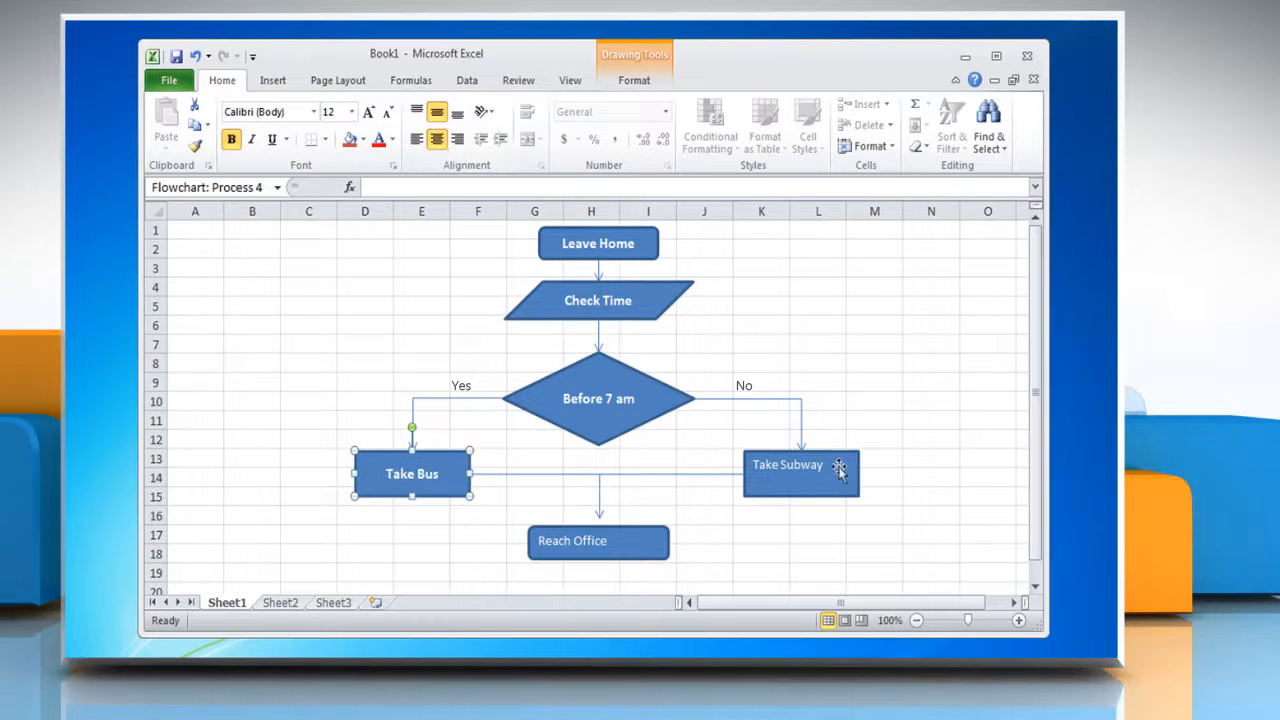
left_click(352, 112)
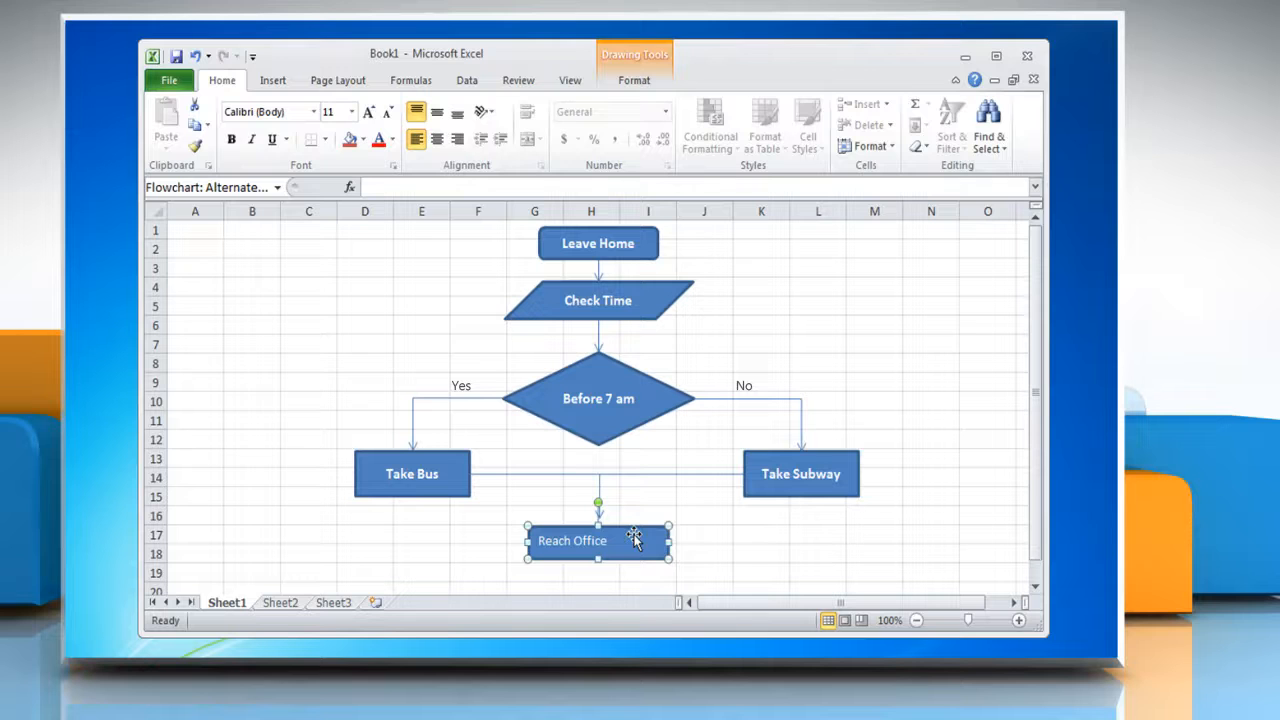
left_click(368, 112)
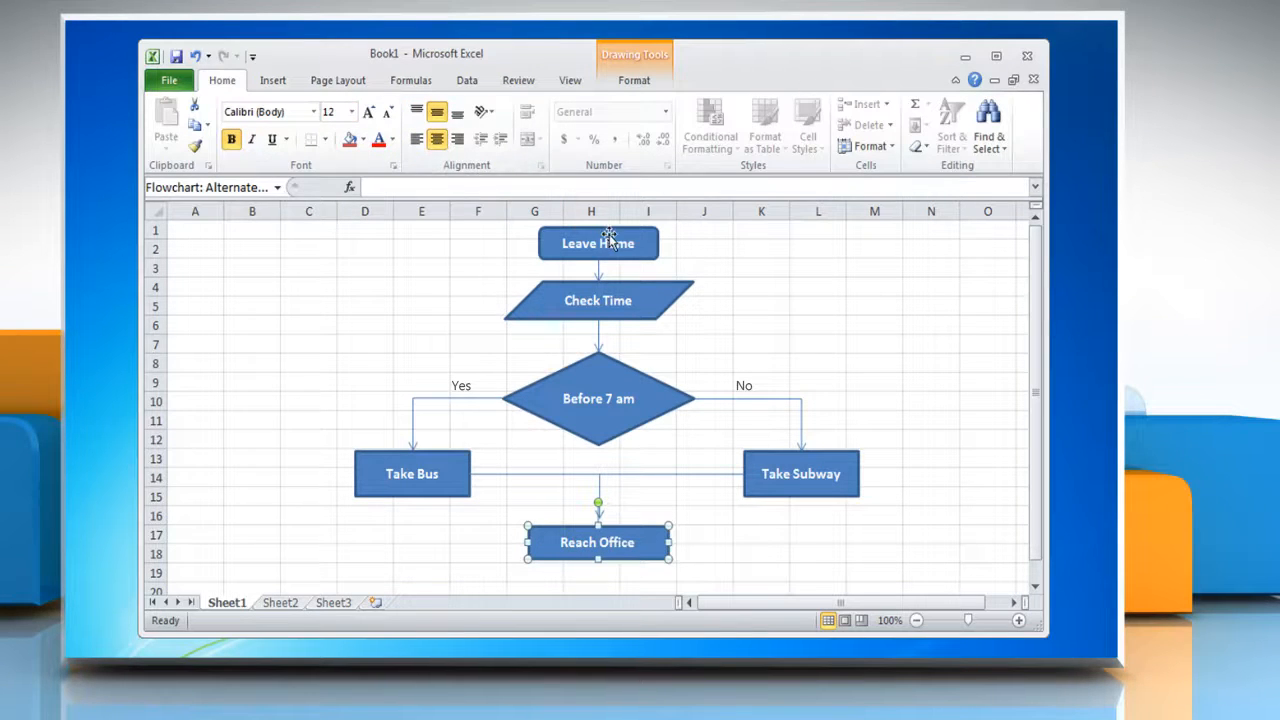
left_click(596, 244)
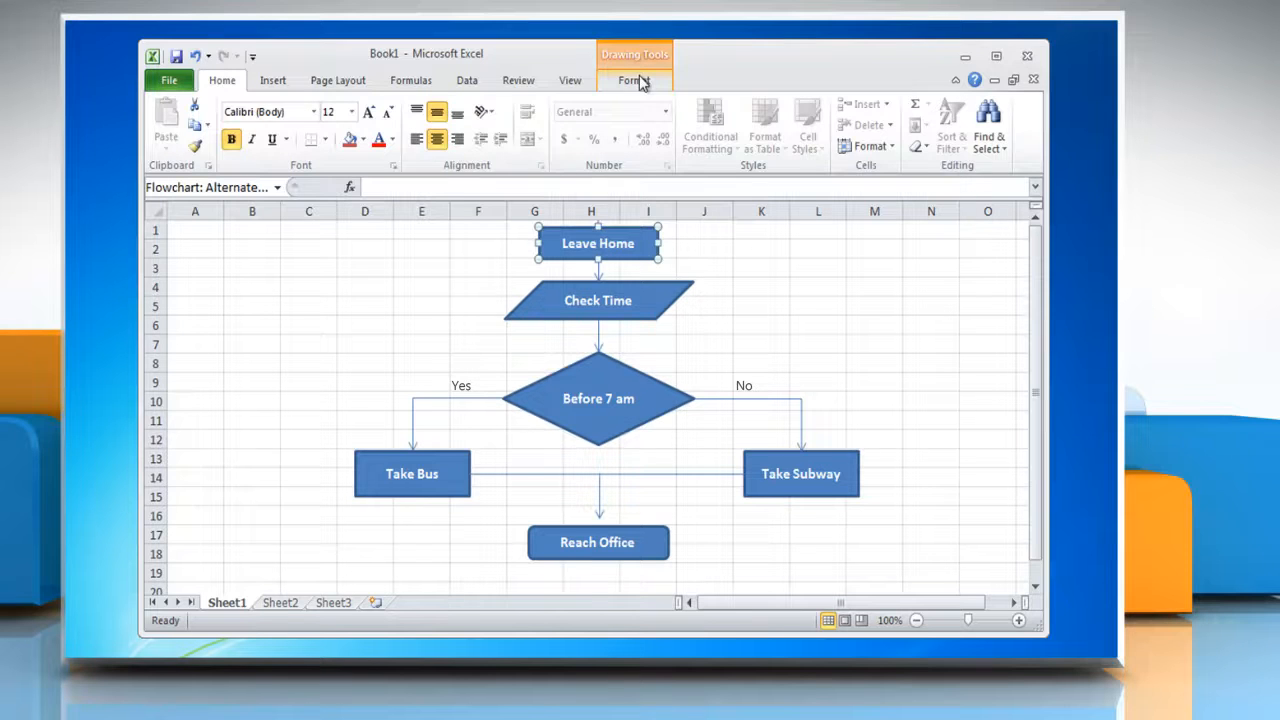
Step: From the Shape Styles gallery, give Check Time a green style and the decision a light blue style
left_click(634, 80)
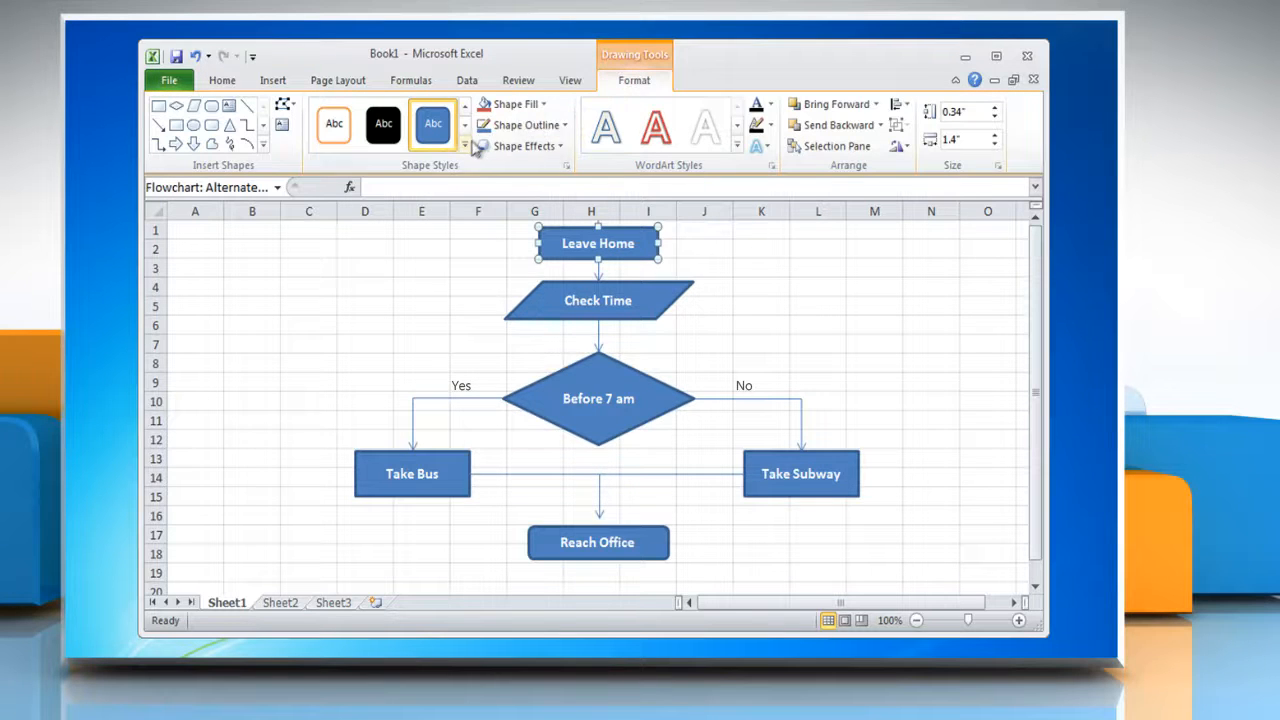
left_click(464, 146)
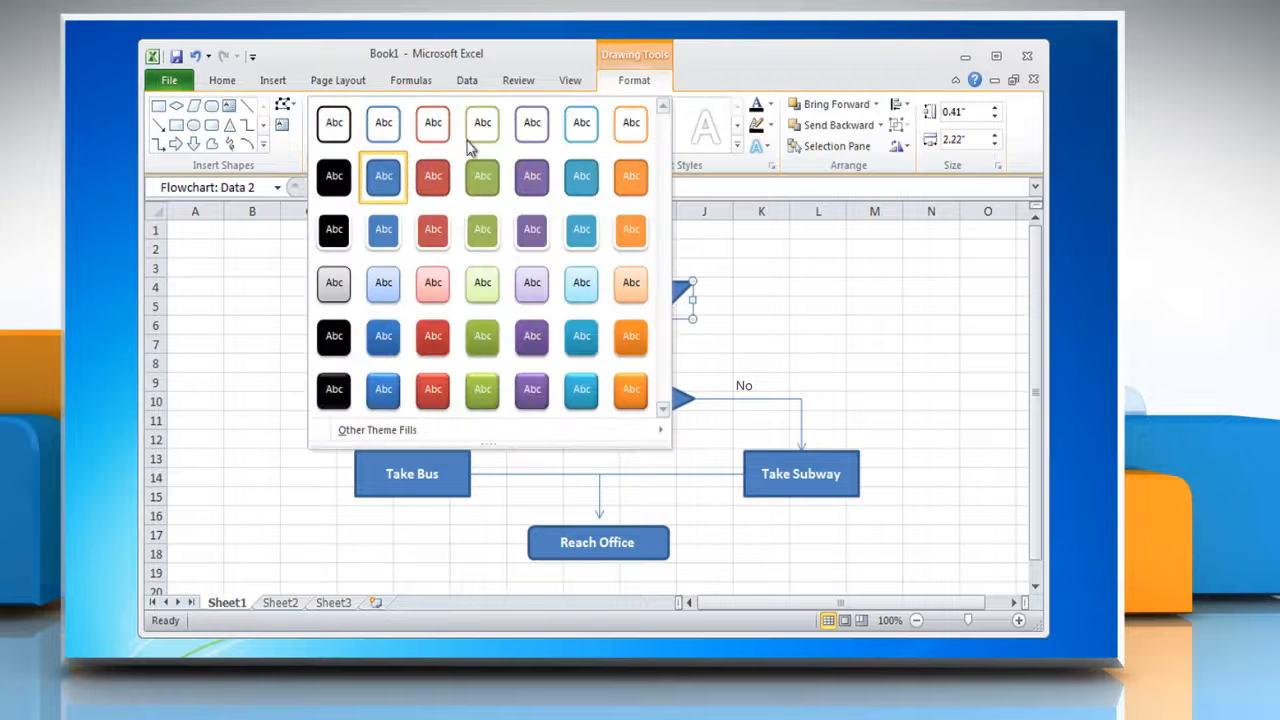
left_click(384, 176)
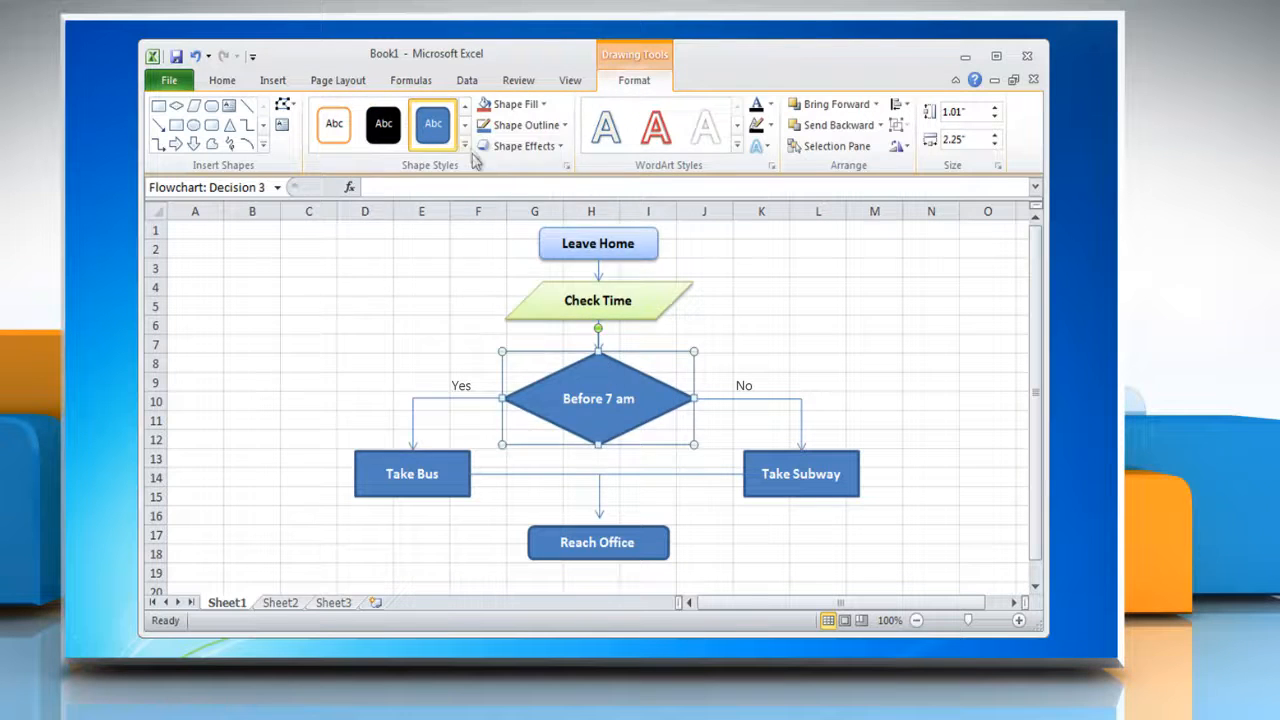
left_click(412, 472)
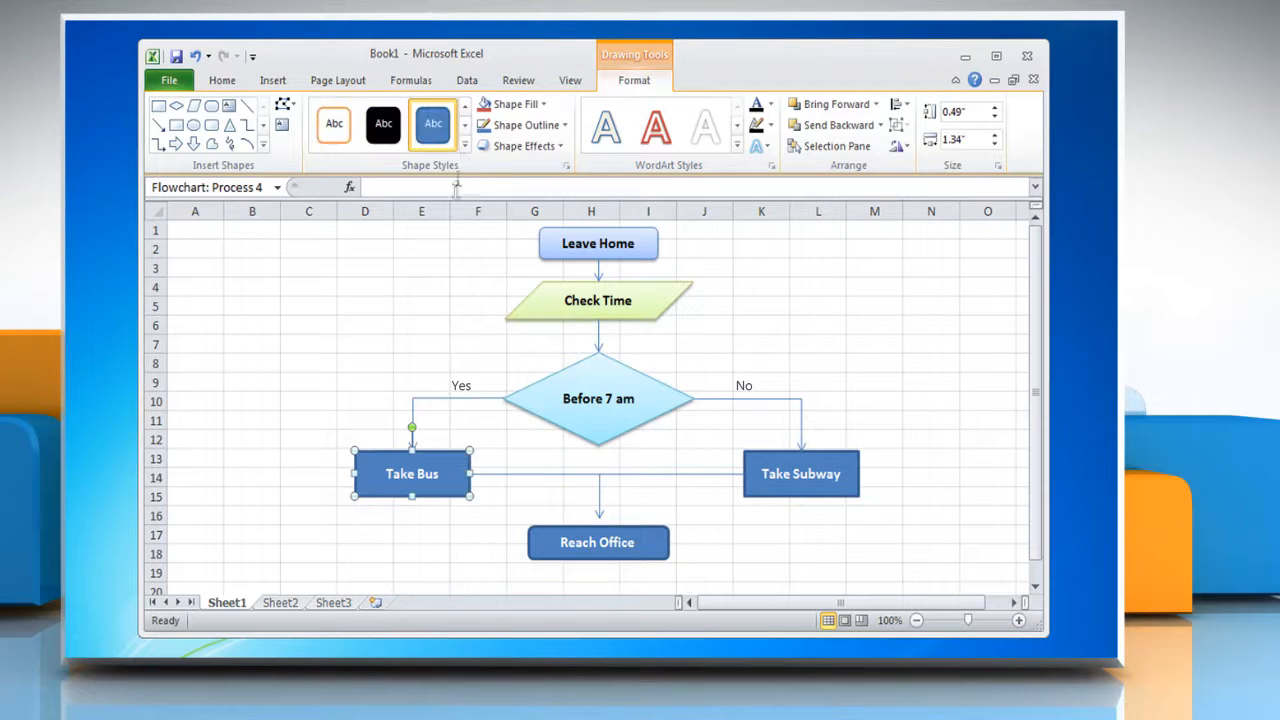
Step: Give the Take Bus and Take Subway boxes a red shape style
left_click(464, 144)
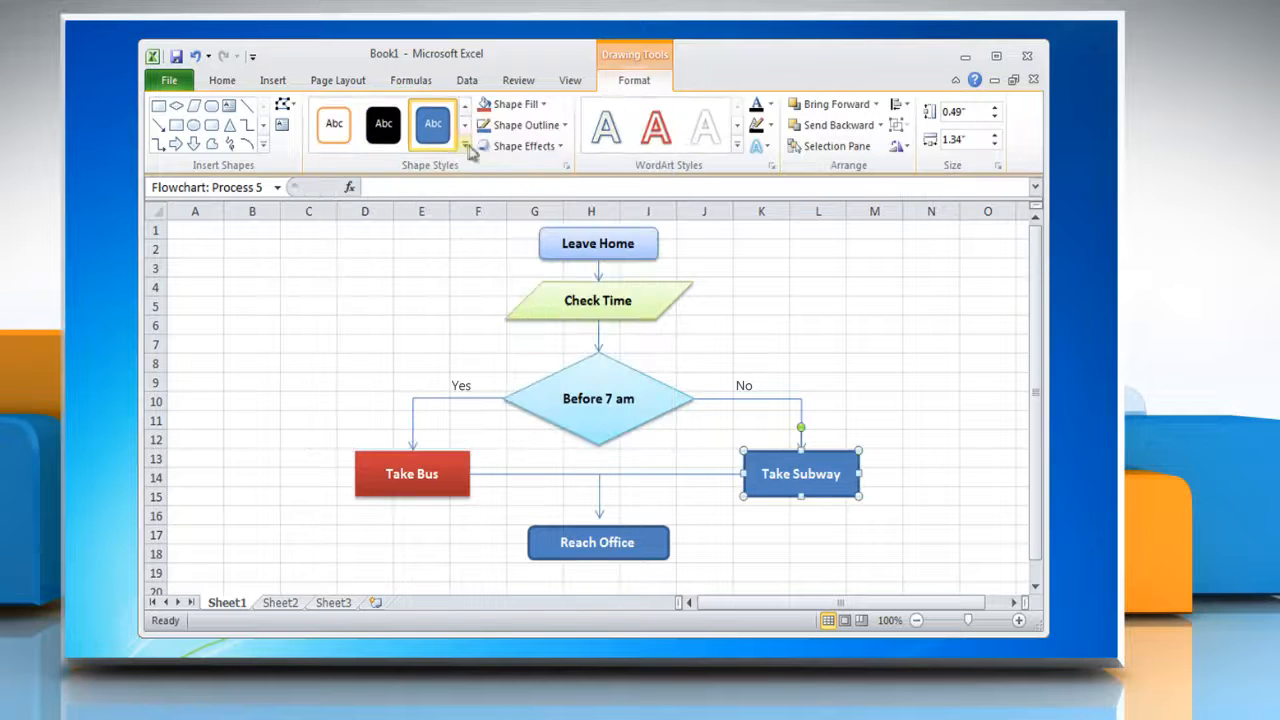
left_click(596, 542)
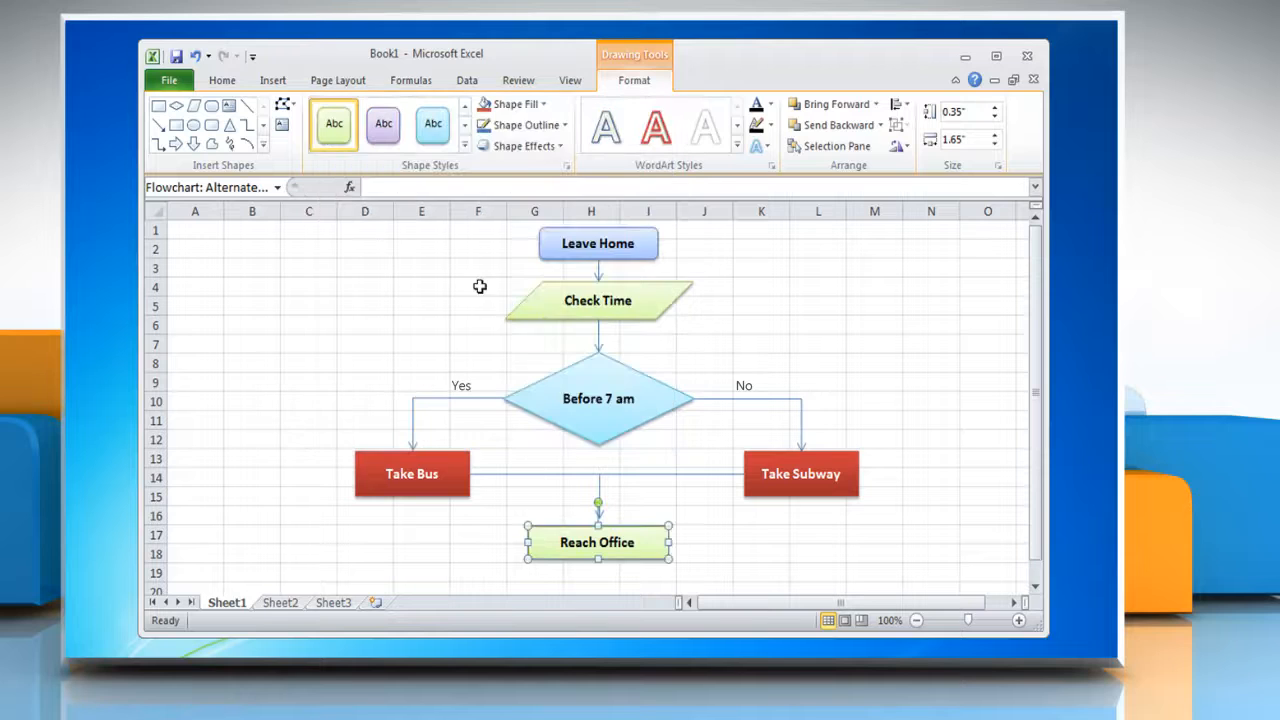
mouse_move(848, 350)
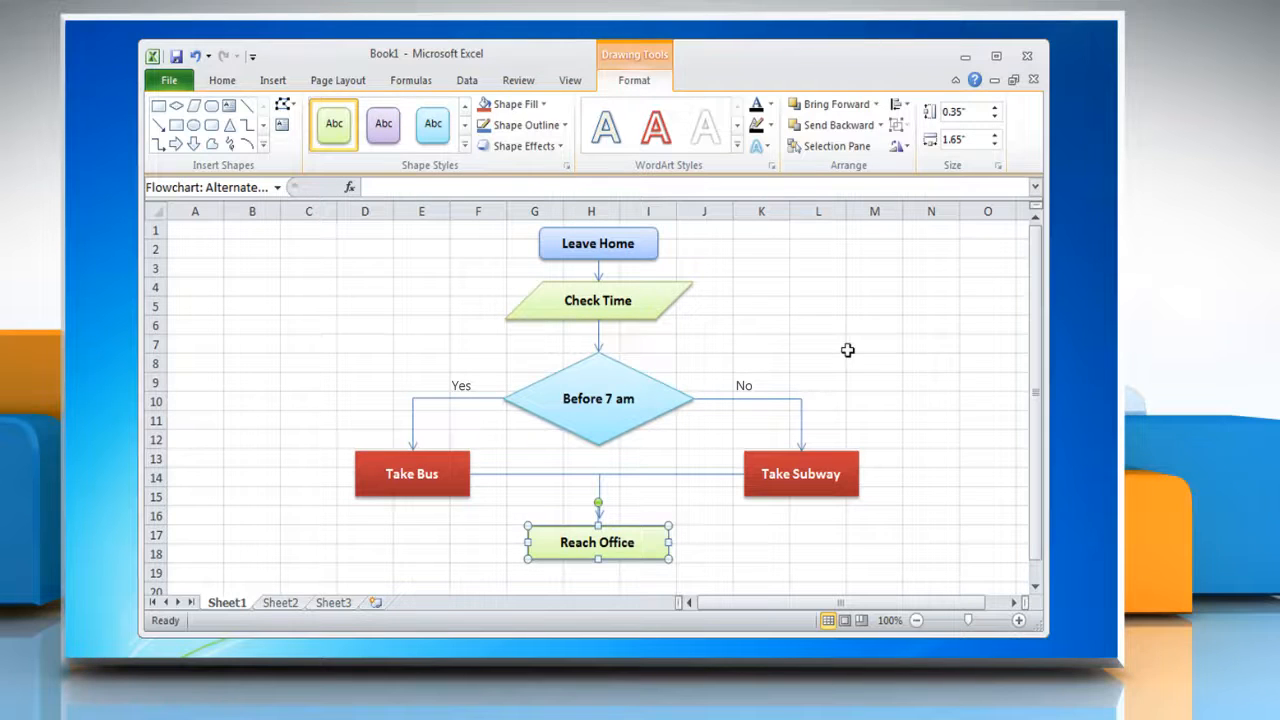